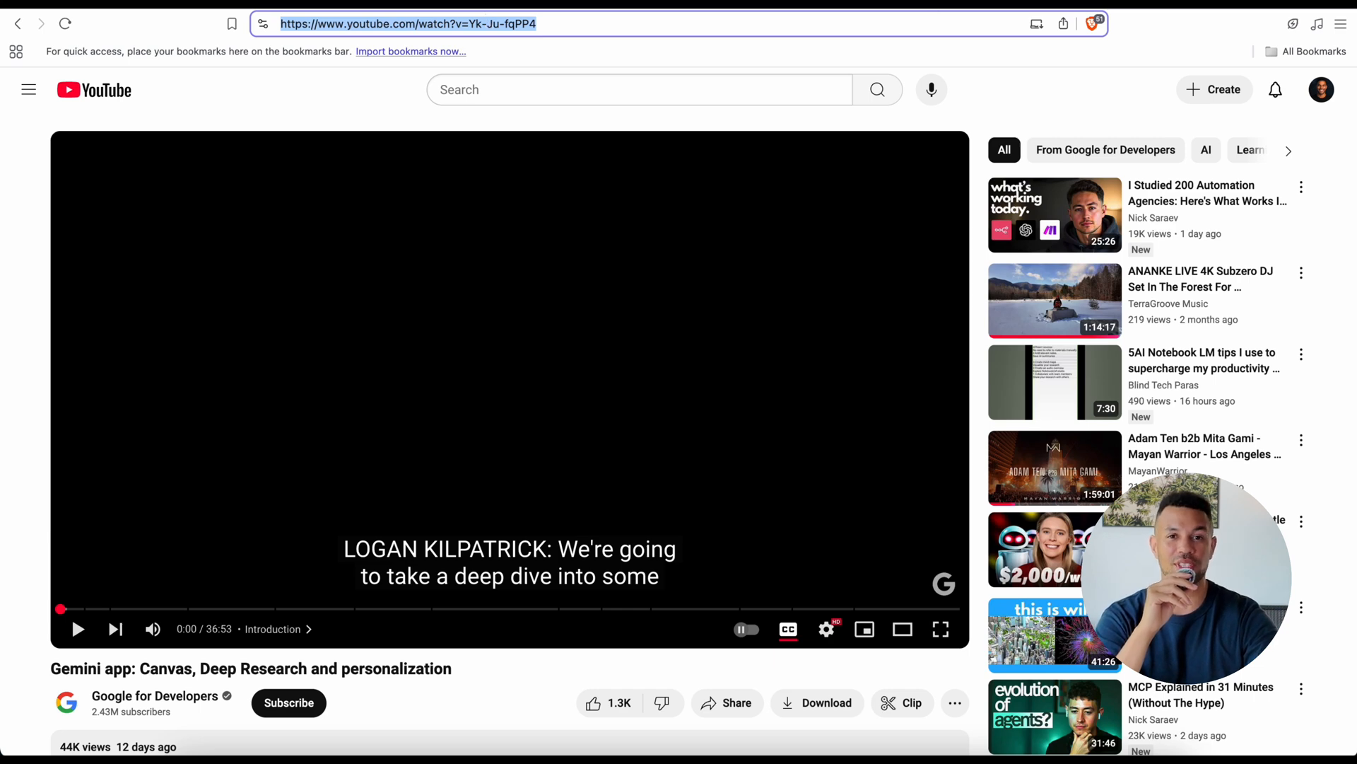
Generate the Gemini app video's transcript at notegpt.io/youtube-transcript-generator from its pasted link
{"action": "type", "text": "https://notegpt.io/youtube-transcript-generator"}
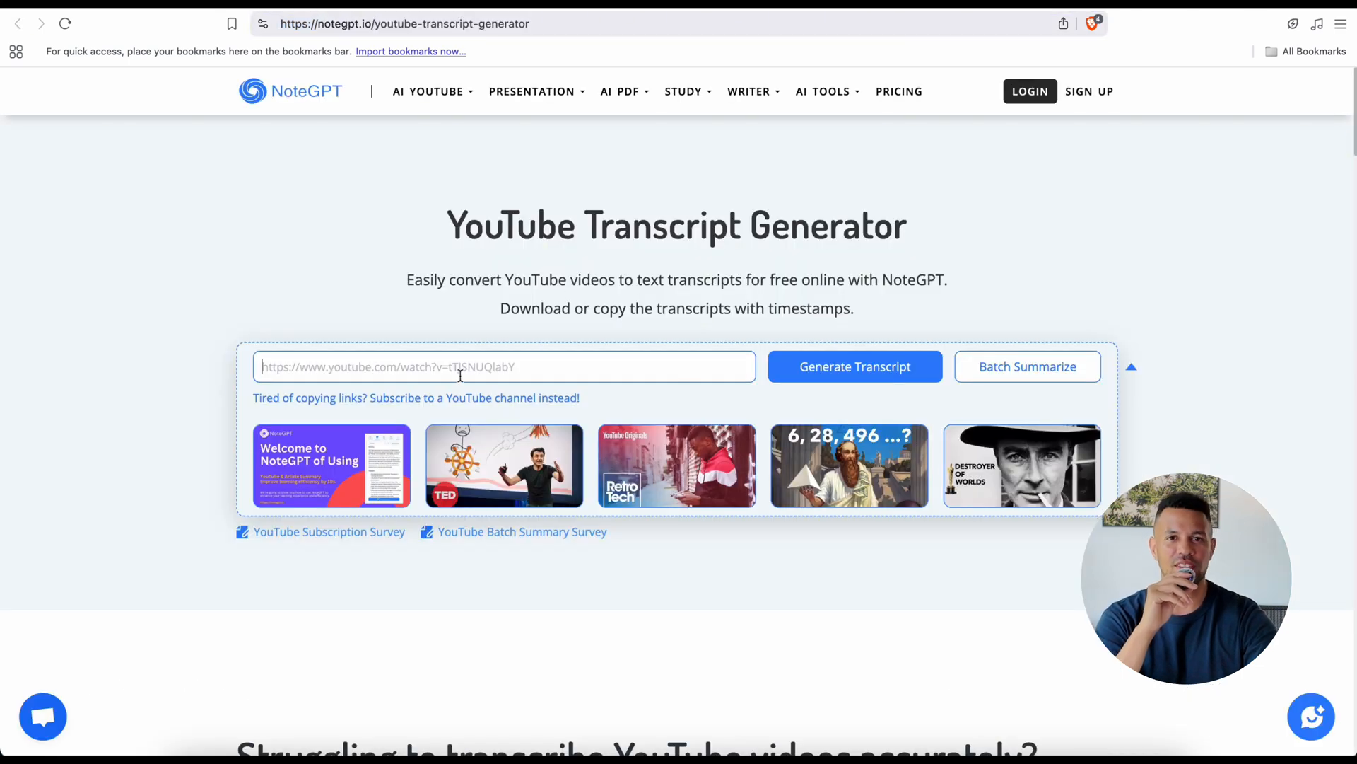
{"action": "left_click", "coordinate": [855, 367]}
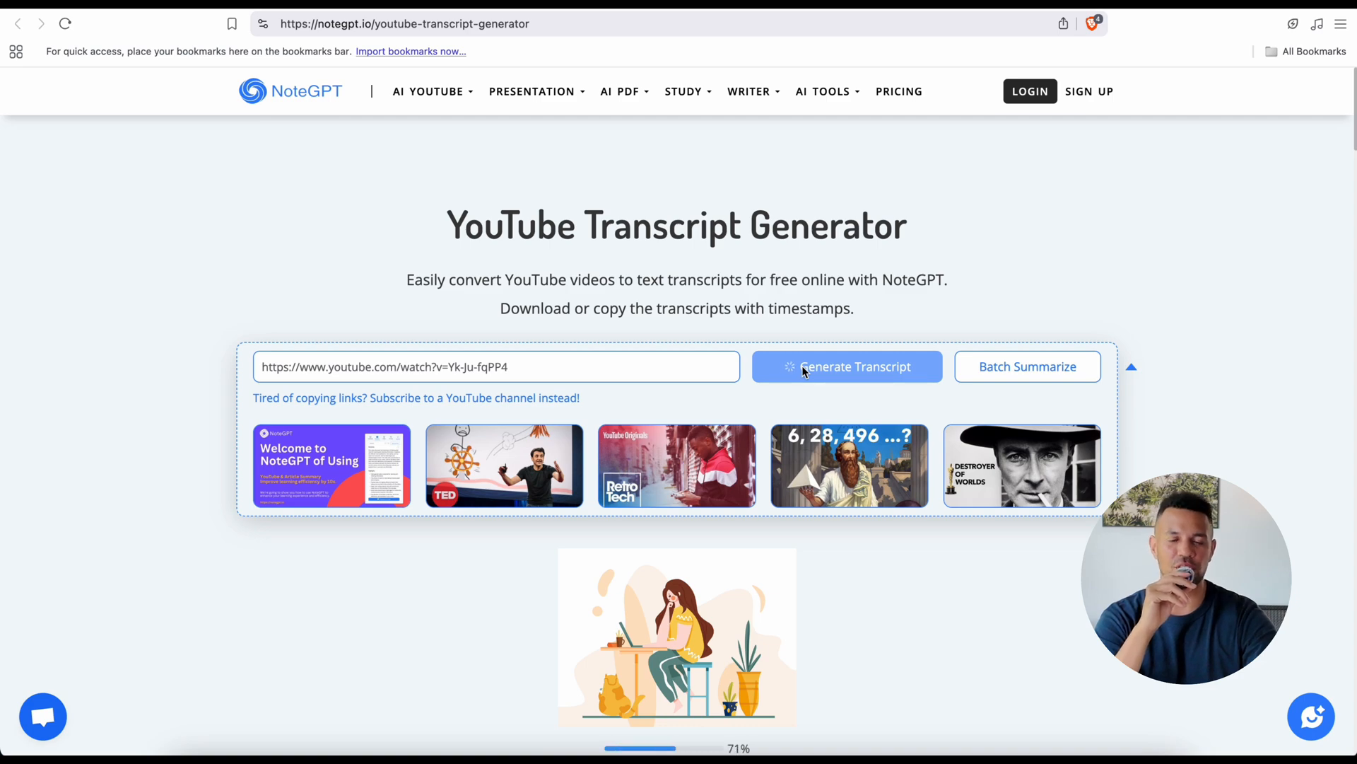
{"action": "left_click", "coordinate": [847, 366]}
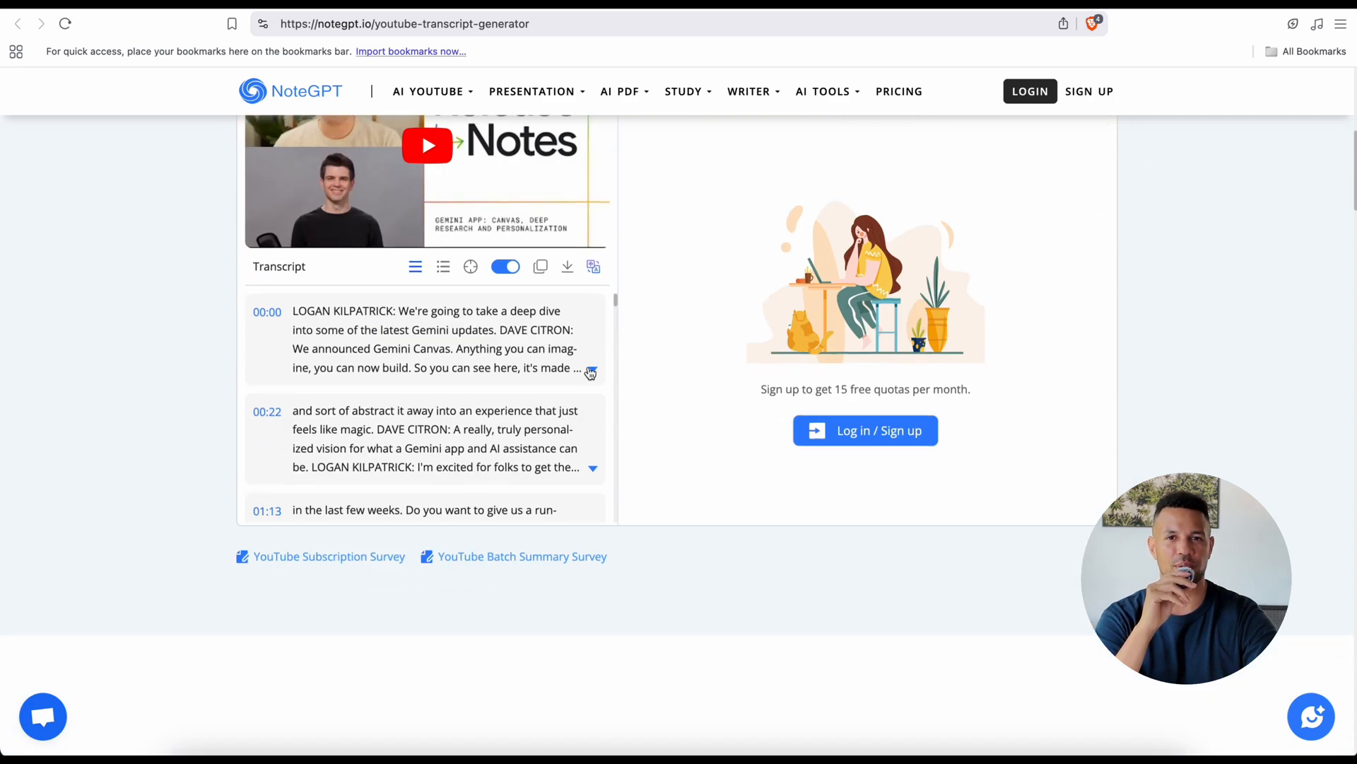
{"action": "mouse_move", "coordinate": [541, 267]}
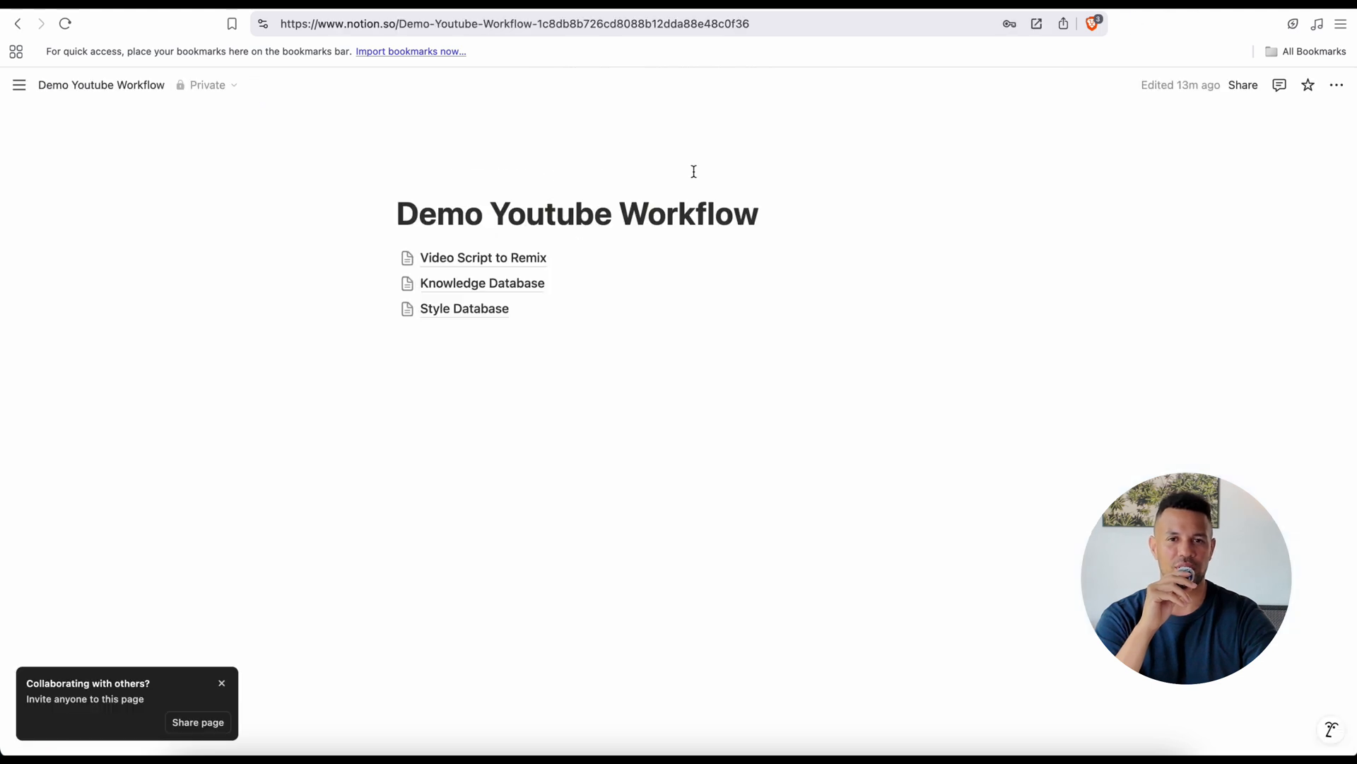
Paste the Gemini app transcript into the Video Script to Remix page and dismiss the suggestions
{"action": "left_click", "coordinate": [483, 257]}
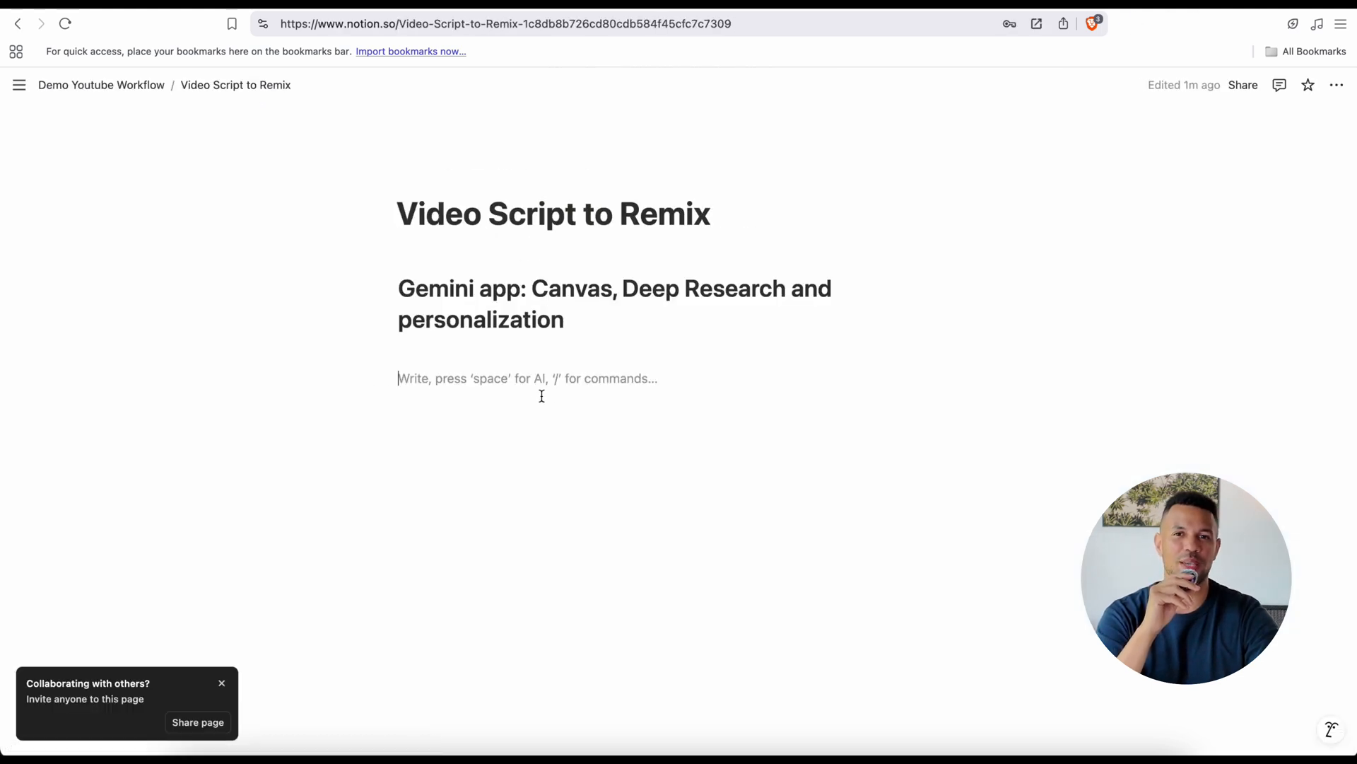
{"action": "mouse_move", "coordinate": [502, 380]}
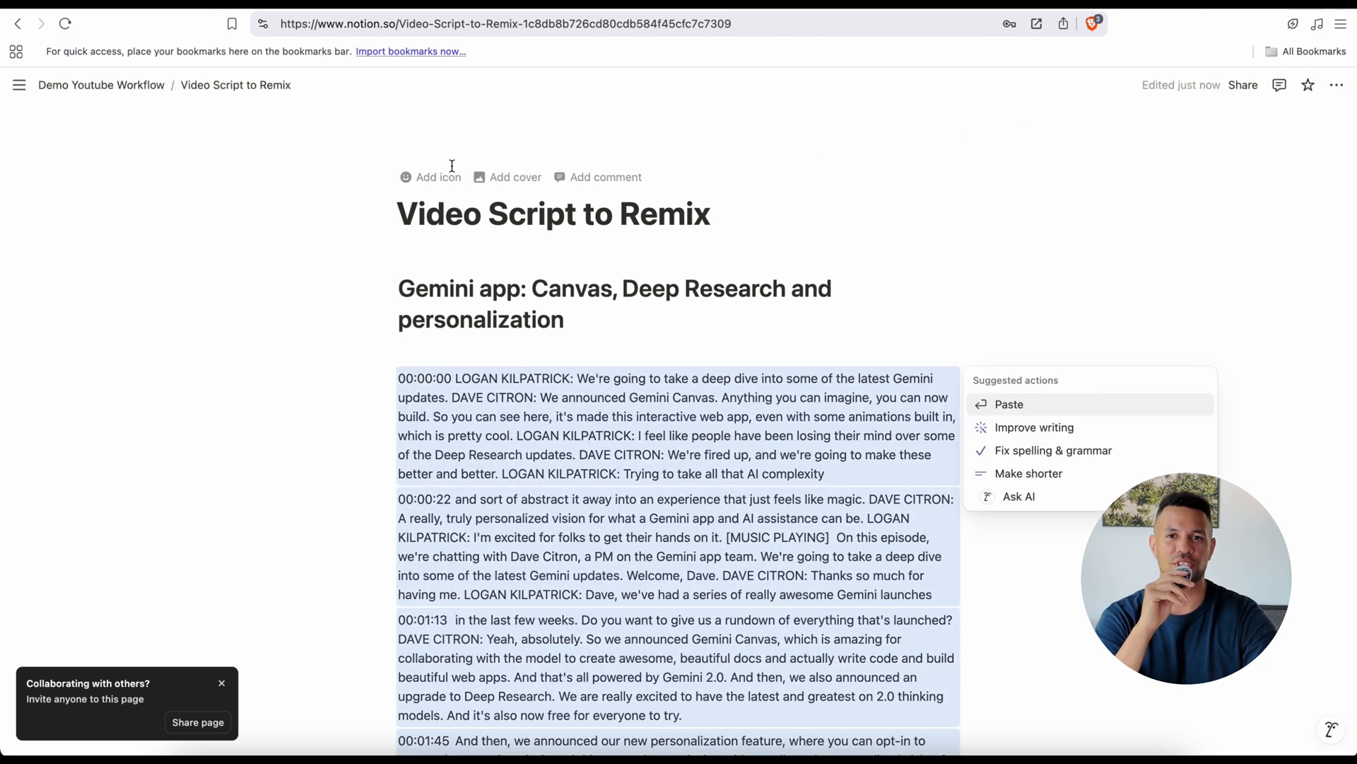
{"action": "left_click", "coordinate": [101, 85]}
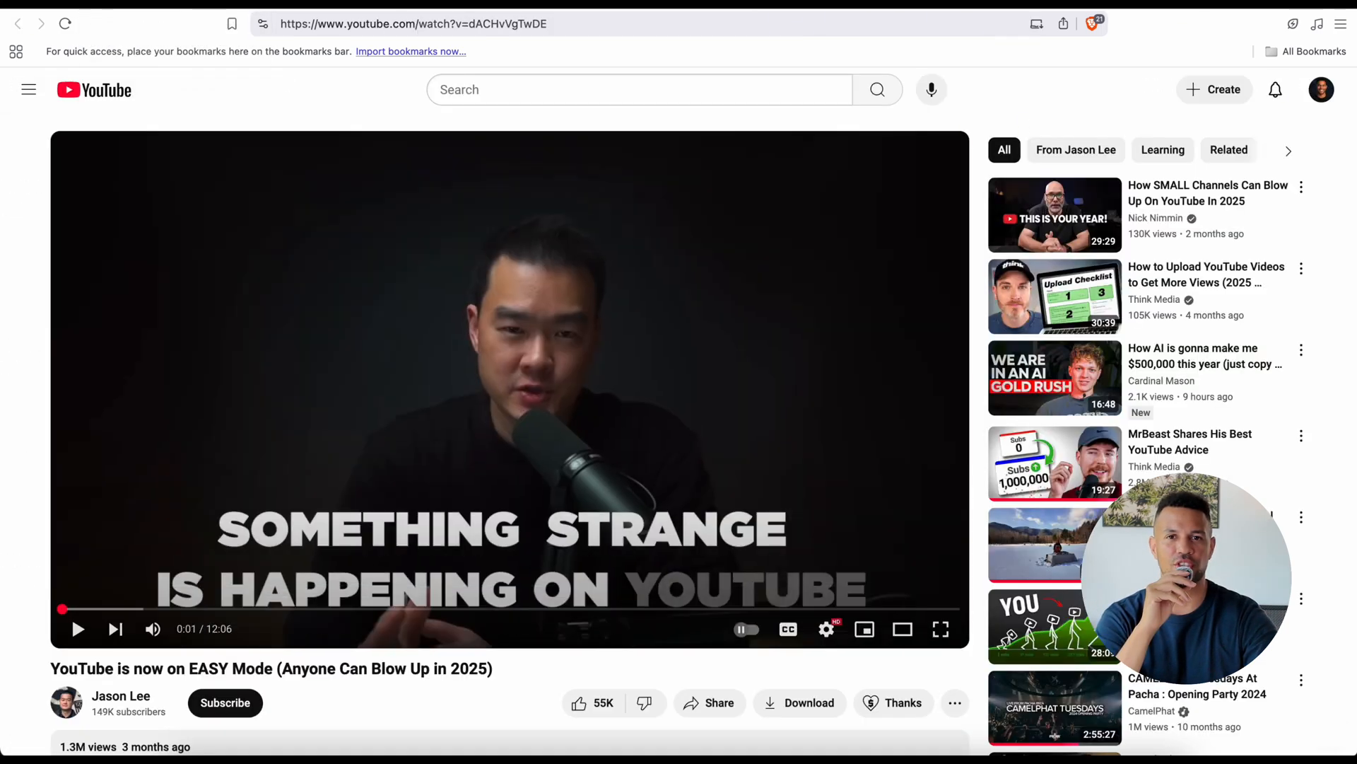
Generate a NoteGPT transcript for the 'YouTube is now on EASY Mode' video link
{"action": "left_click", "coordinate": [401, 23]}
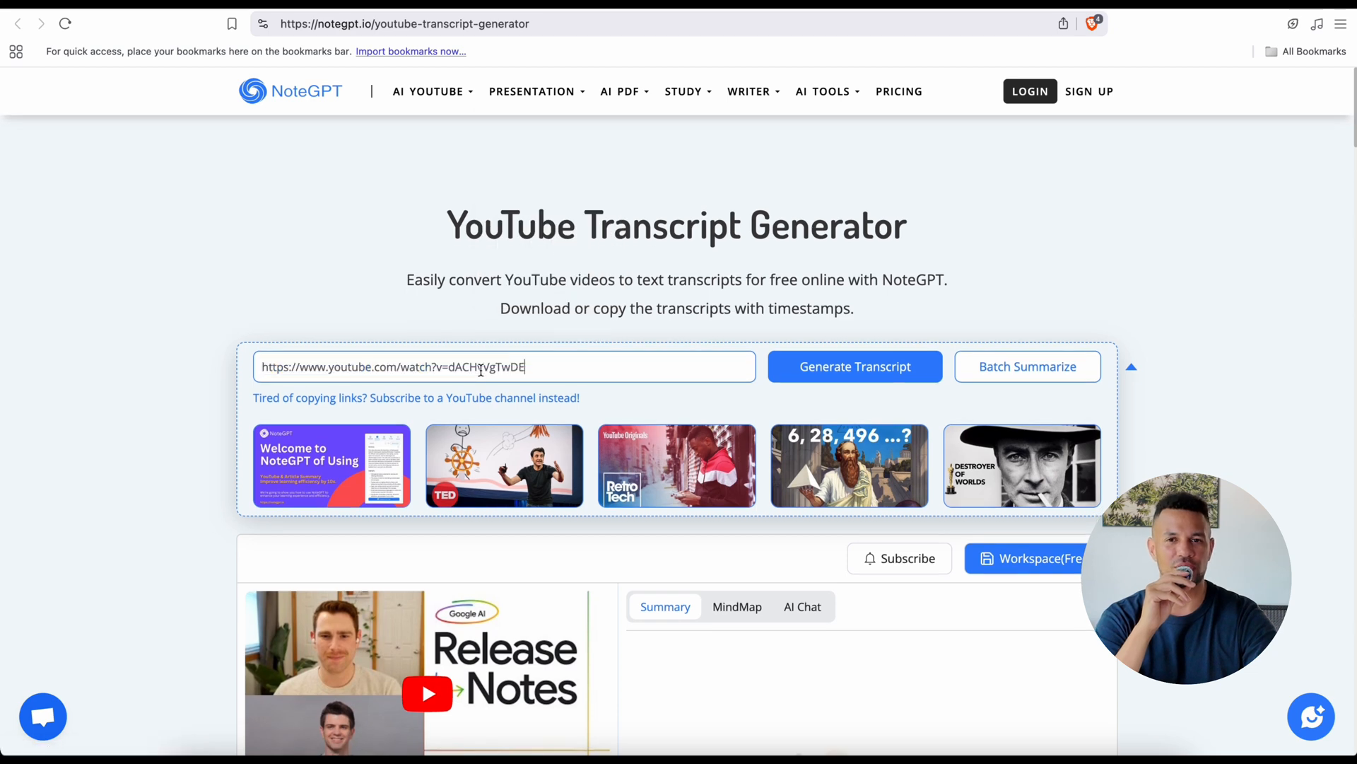
{"action": "left_click", "coordinate": [854, 367]}
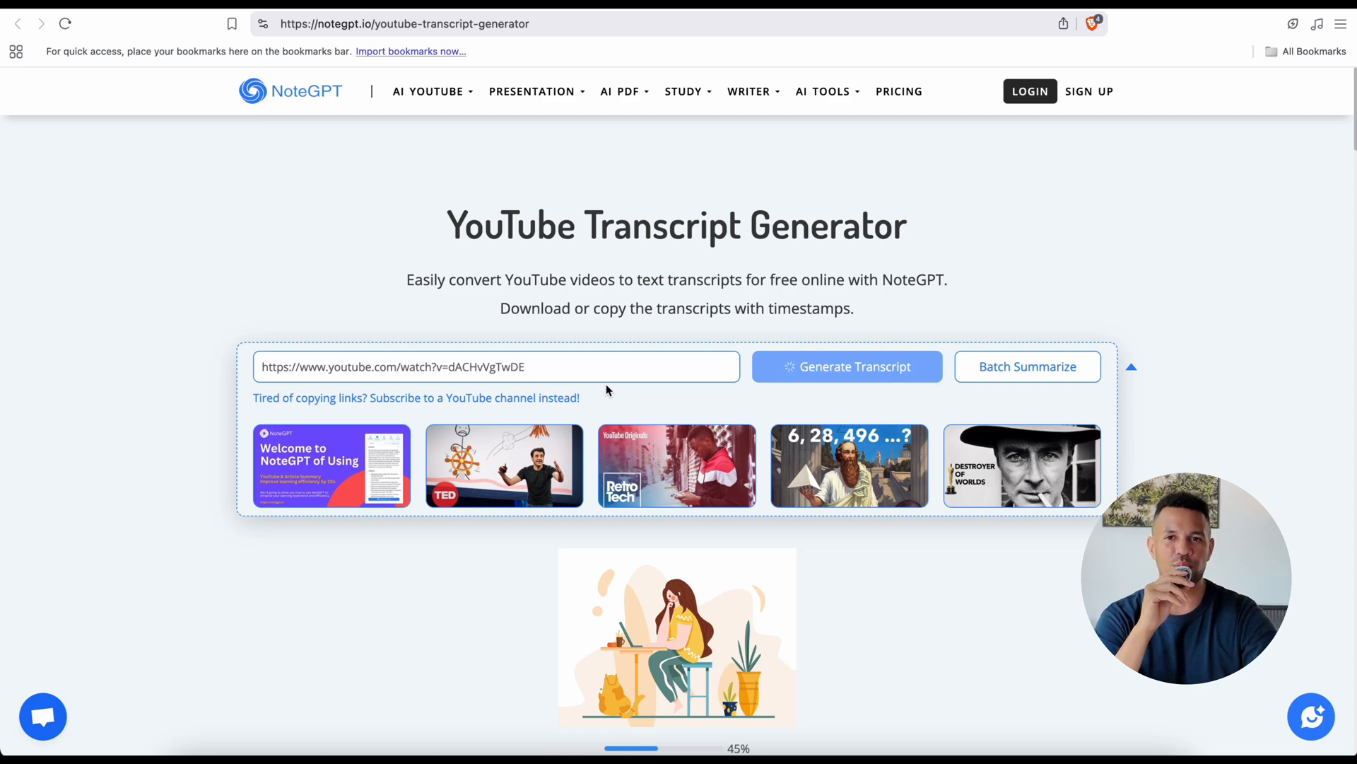
{"action": "left_click", "coordinate": [847, 367]}
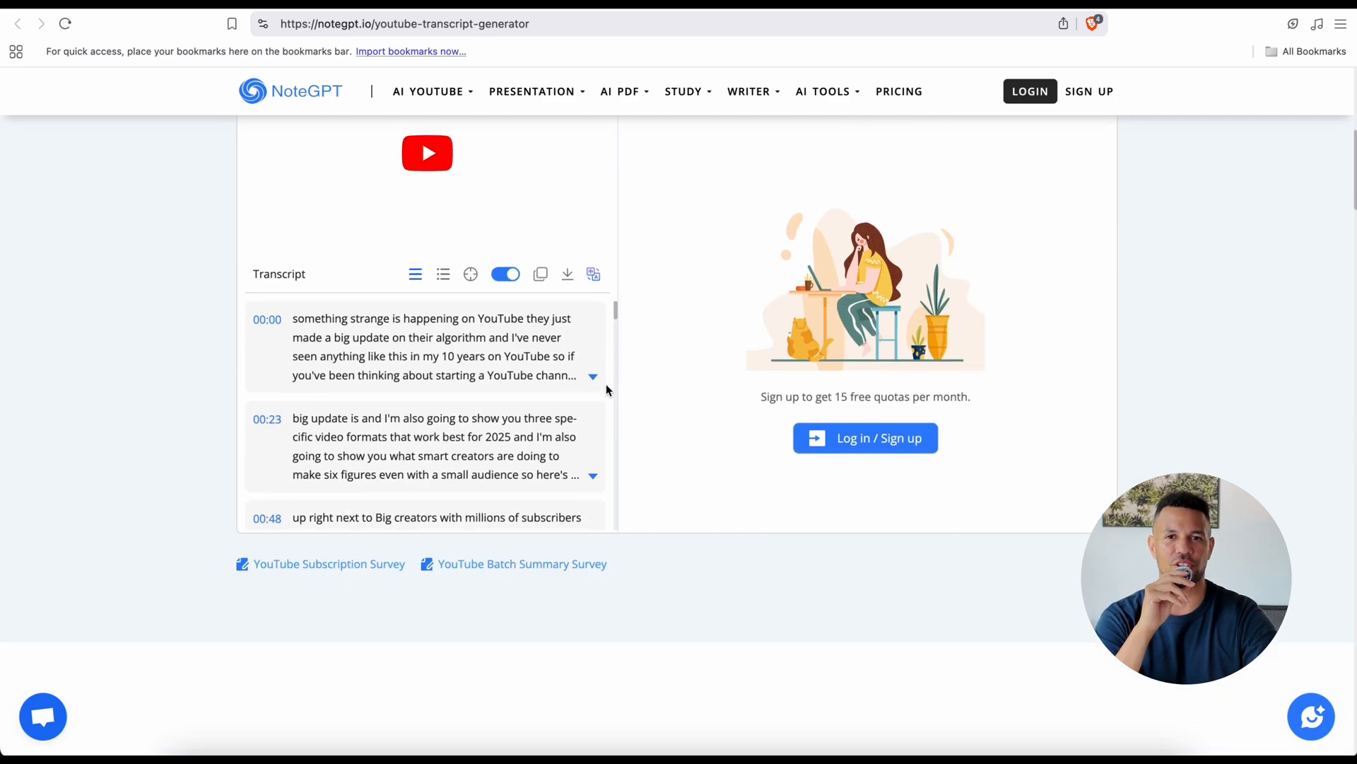
{"action": "left_click", "coordinate": [540, 267]}
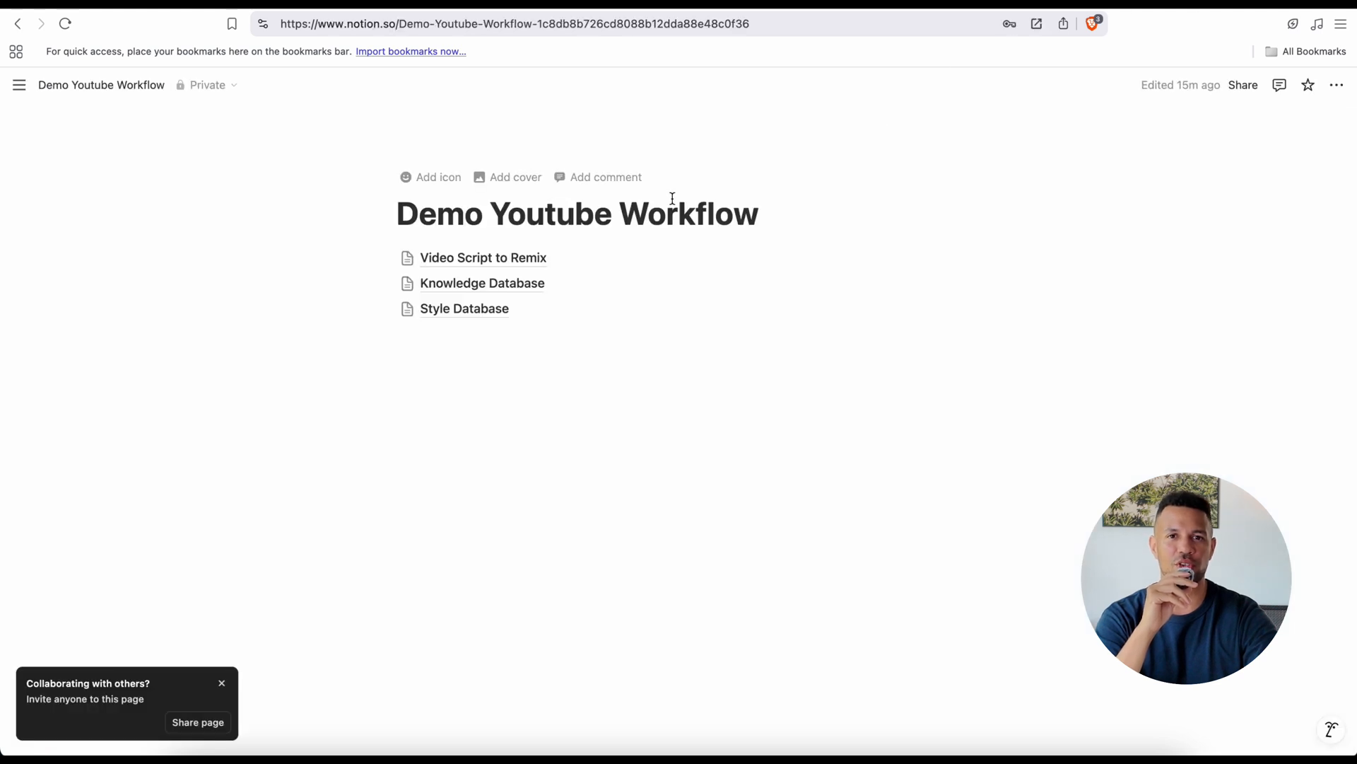
Add the heading 'YouTube is now on EASY Mode (Anyone Can Blow Up in 2025)' to Knowledge Database
{"action": "left_click", "coordinate": [481, 283]}
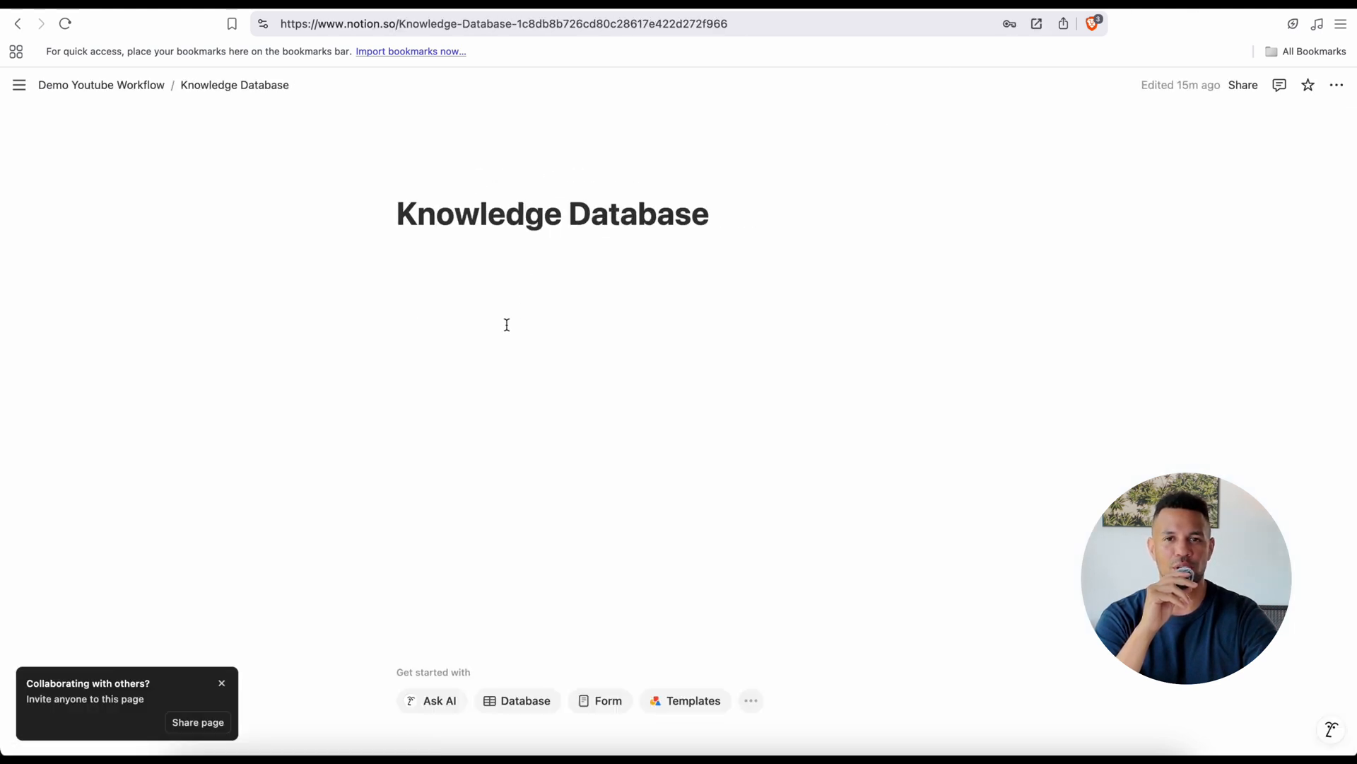
{"action": "left_click", "coordinate": [506, 324]}
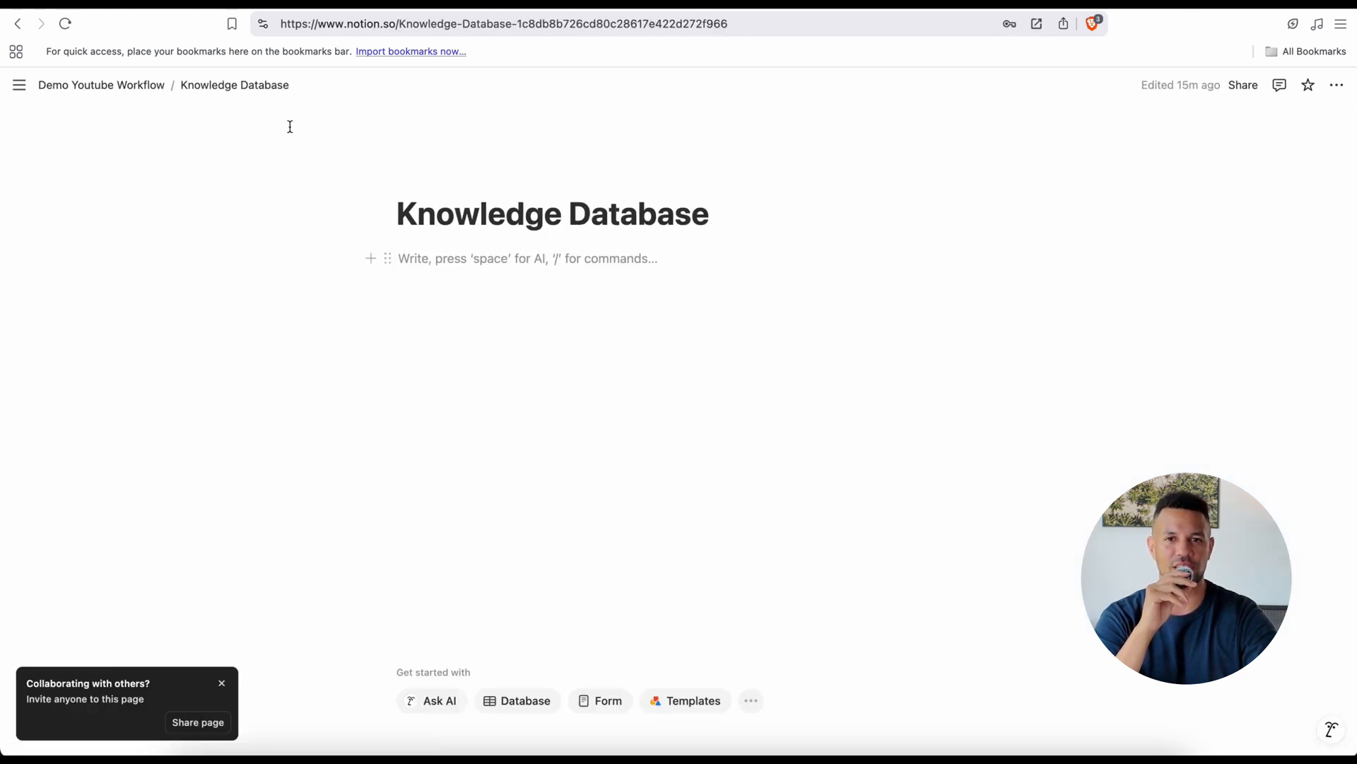
{"action": "type", "text": "https://www.youtube.com/watch?v=dACHvVgTwDE"}
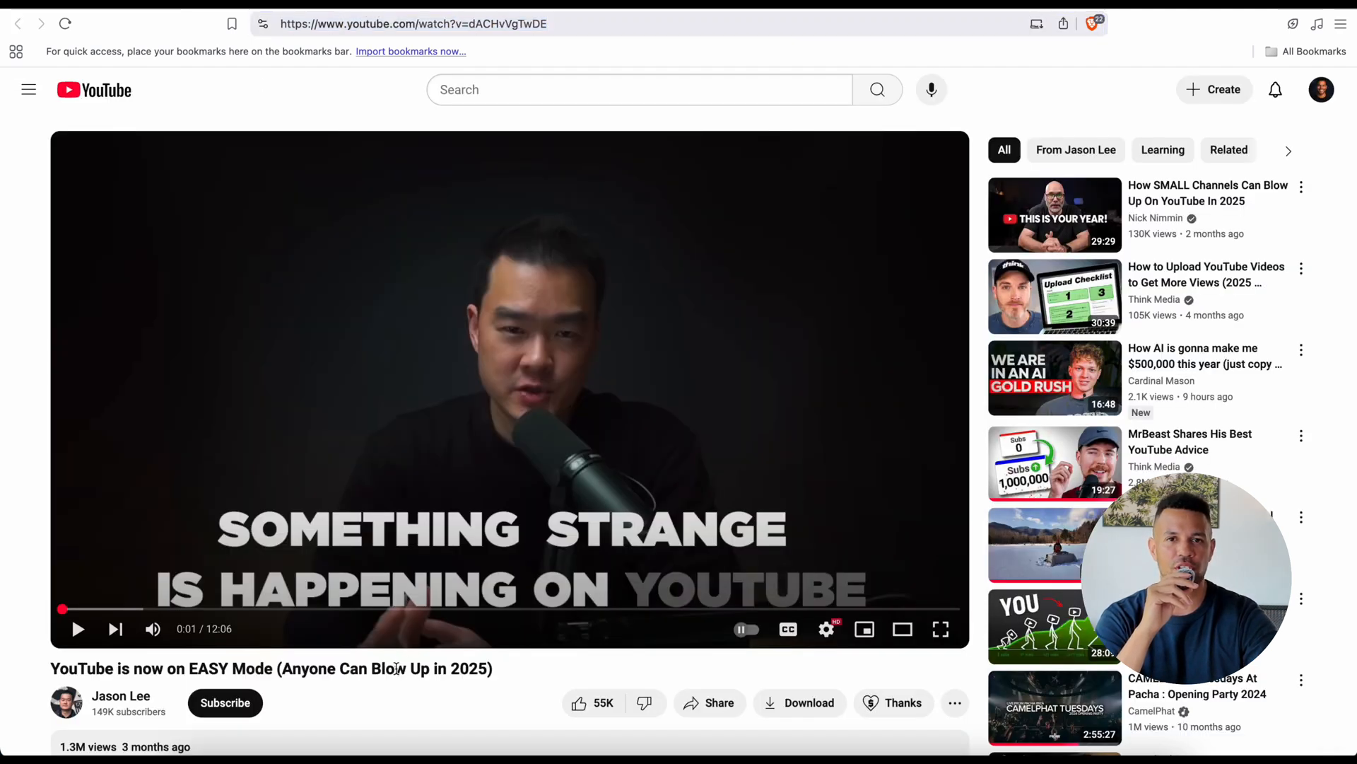
{"action": "triple_click", "coordinate": [270, 669]}
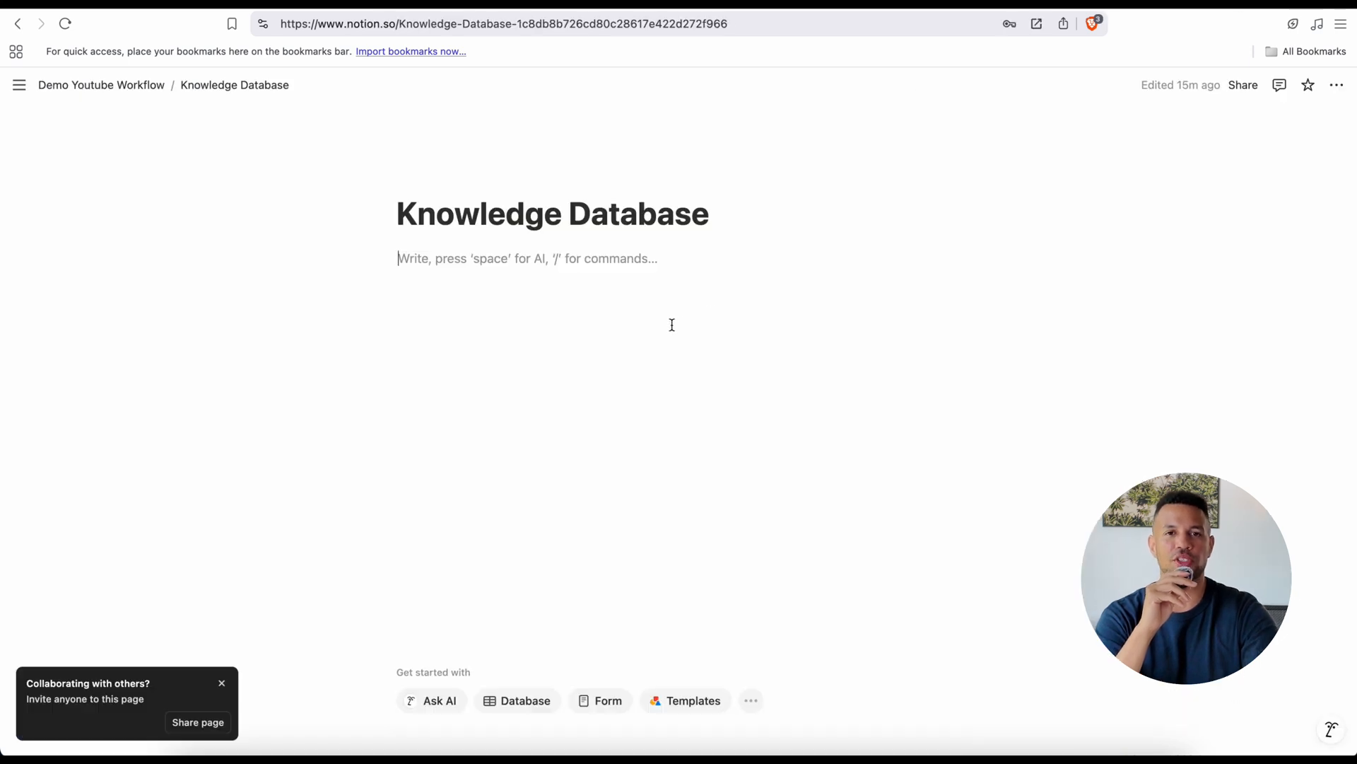
{"action": "type", "text": "YouTube is now on EASY Mode (Anyone Can Blow Up in 2025)"}
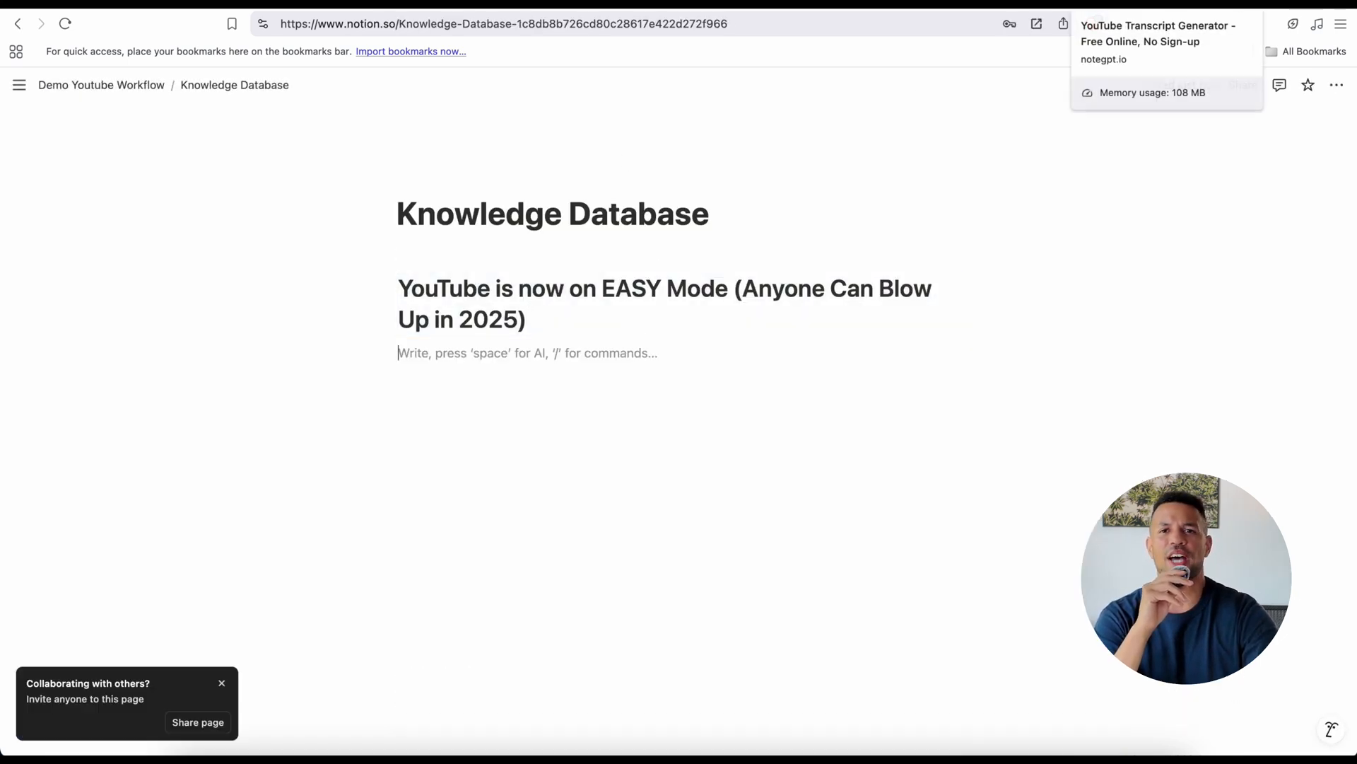
Copy the EASY Mode transcript from NoteGPT and paste it below the heading
{"action": "left_click", "coordinate": [1151, 34]}
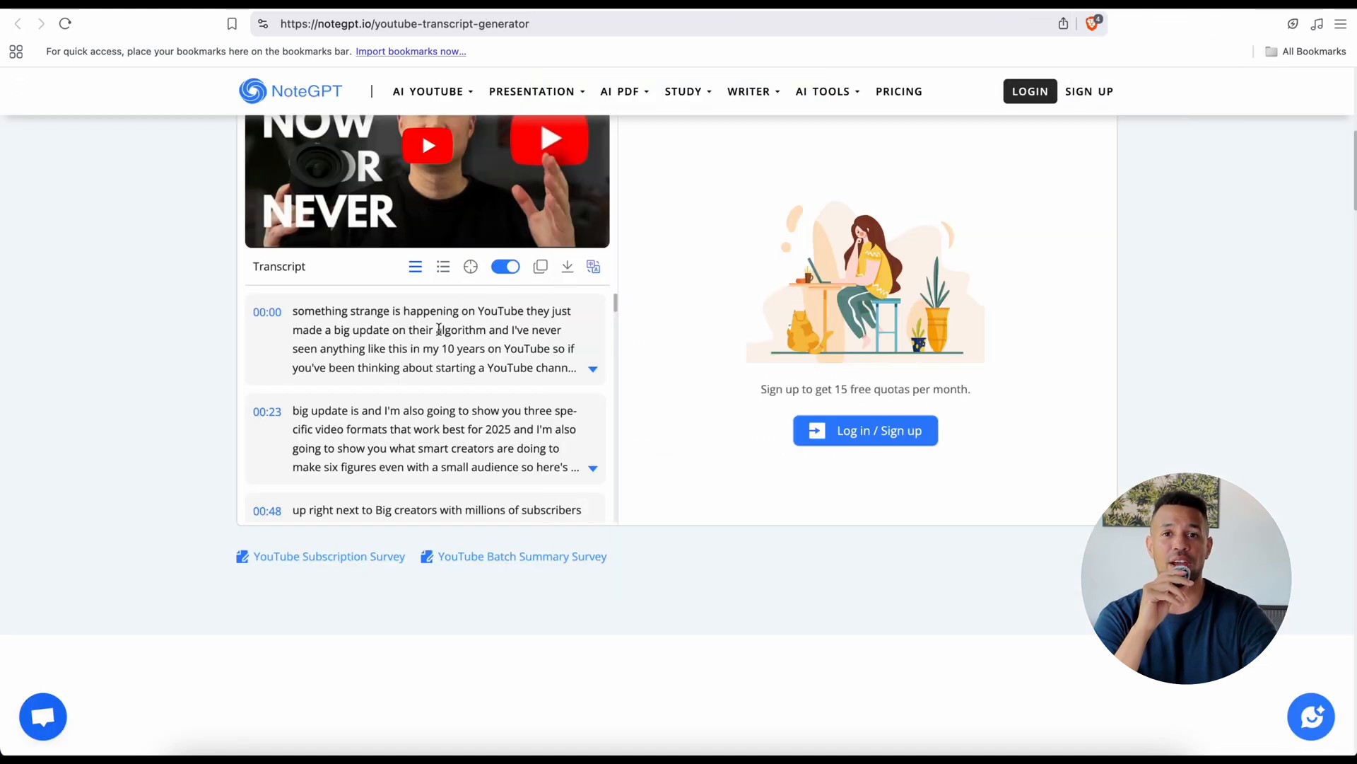
{"action": "left_click", "coordinate": [540, 267]}
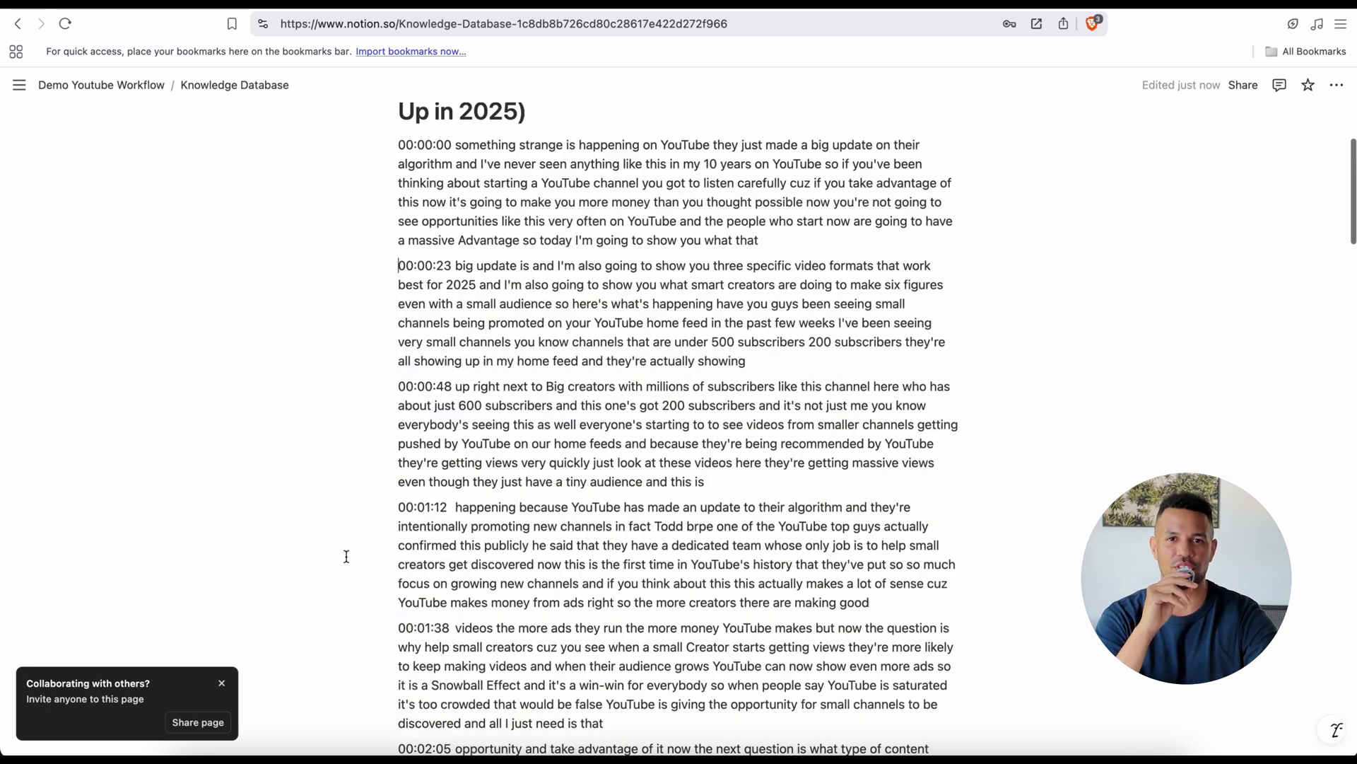
{"action": "scroll", "scroll_direction": "down", "scroll_amount": 3}
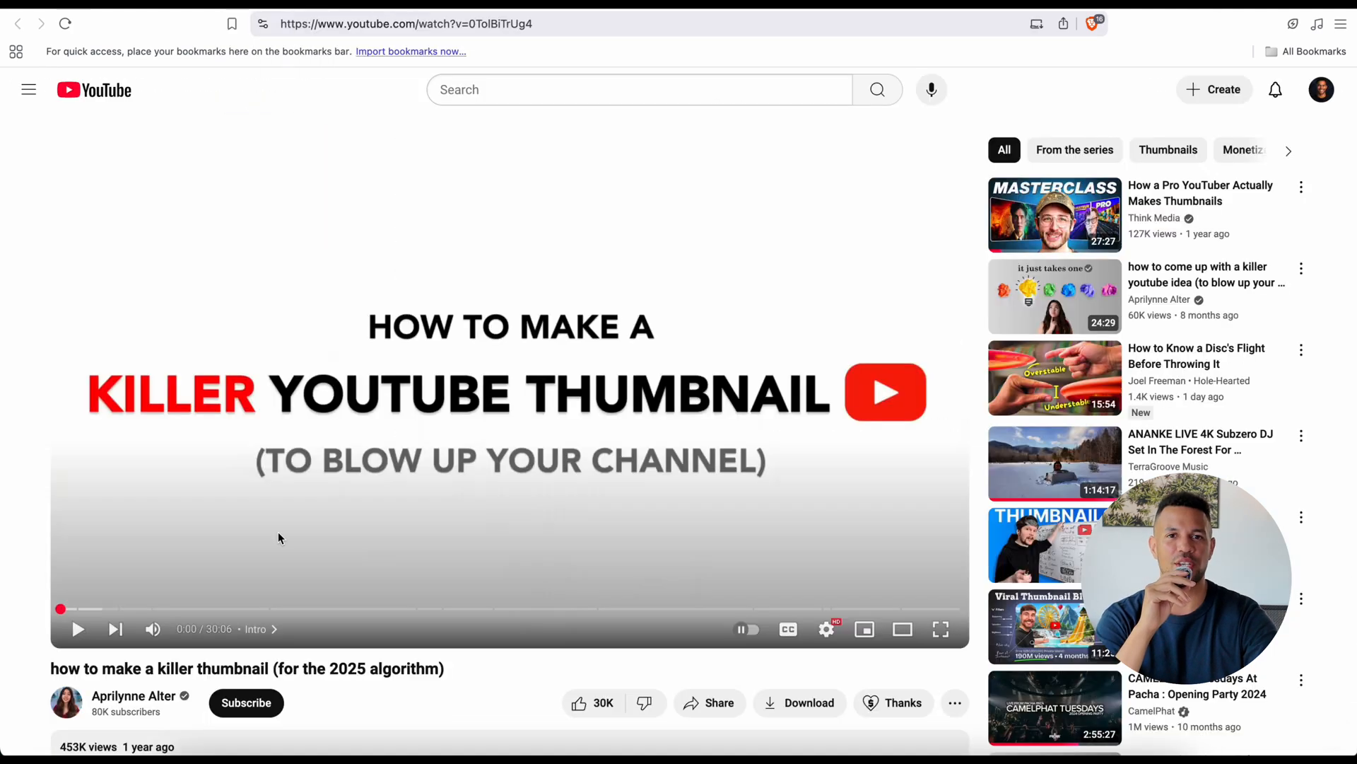
Add more transcripts, including 'YouTube Releases Report on How To Grow a Channel in 2025'
{"action": "left_click", "coordinate": [380, 23]}
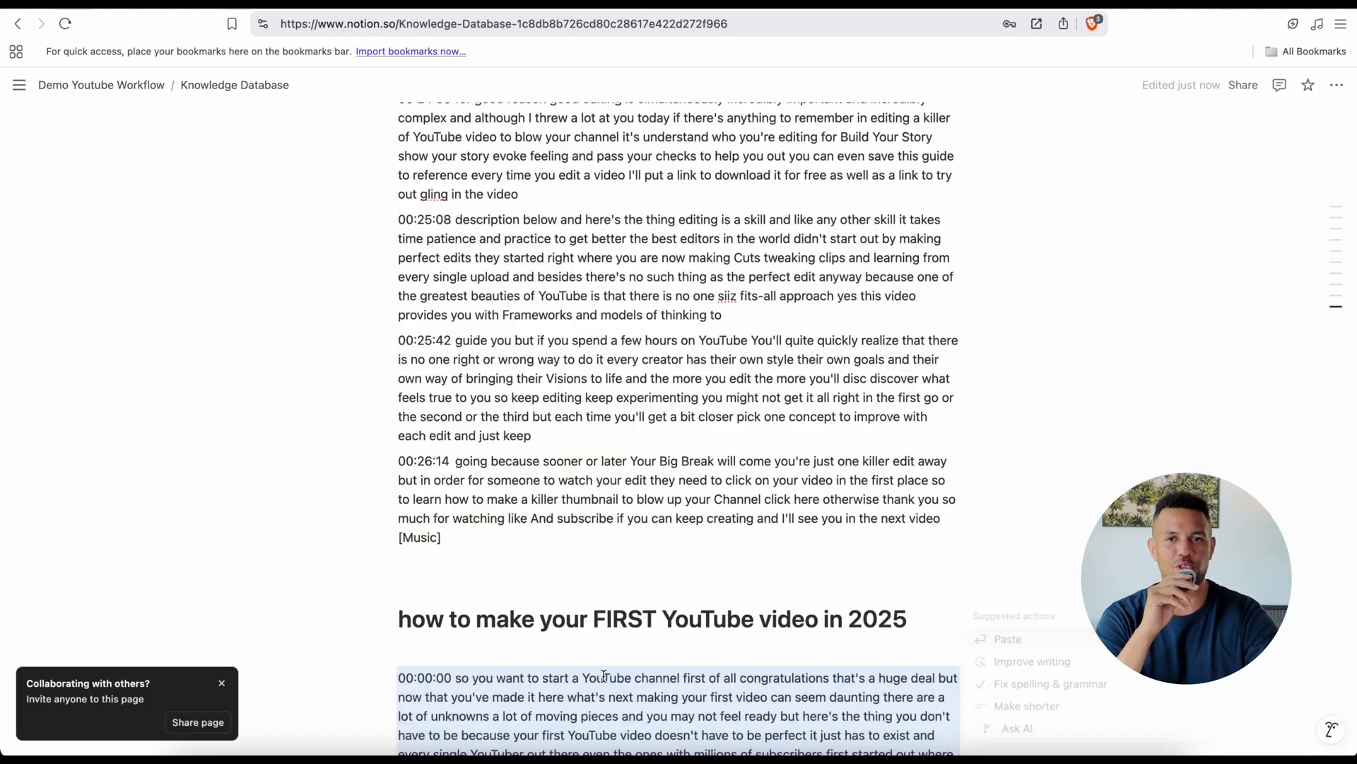
{"action": "scroll", "scroll_direction": "down", "scroll_amount": 3}
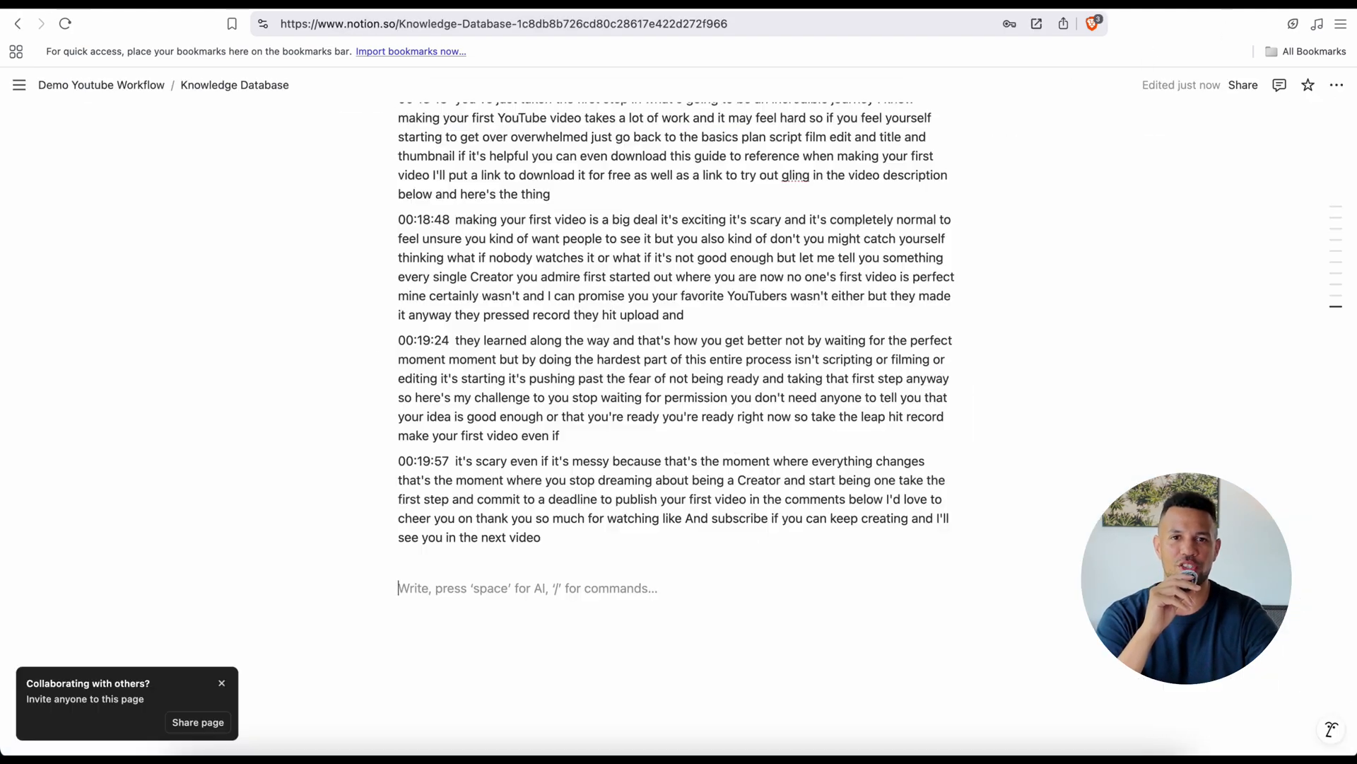
{"action": "type", "text": "YouTube Releases Report on How To Grow a Channel in 2025"}
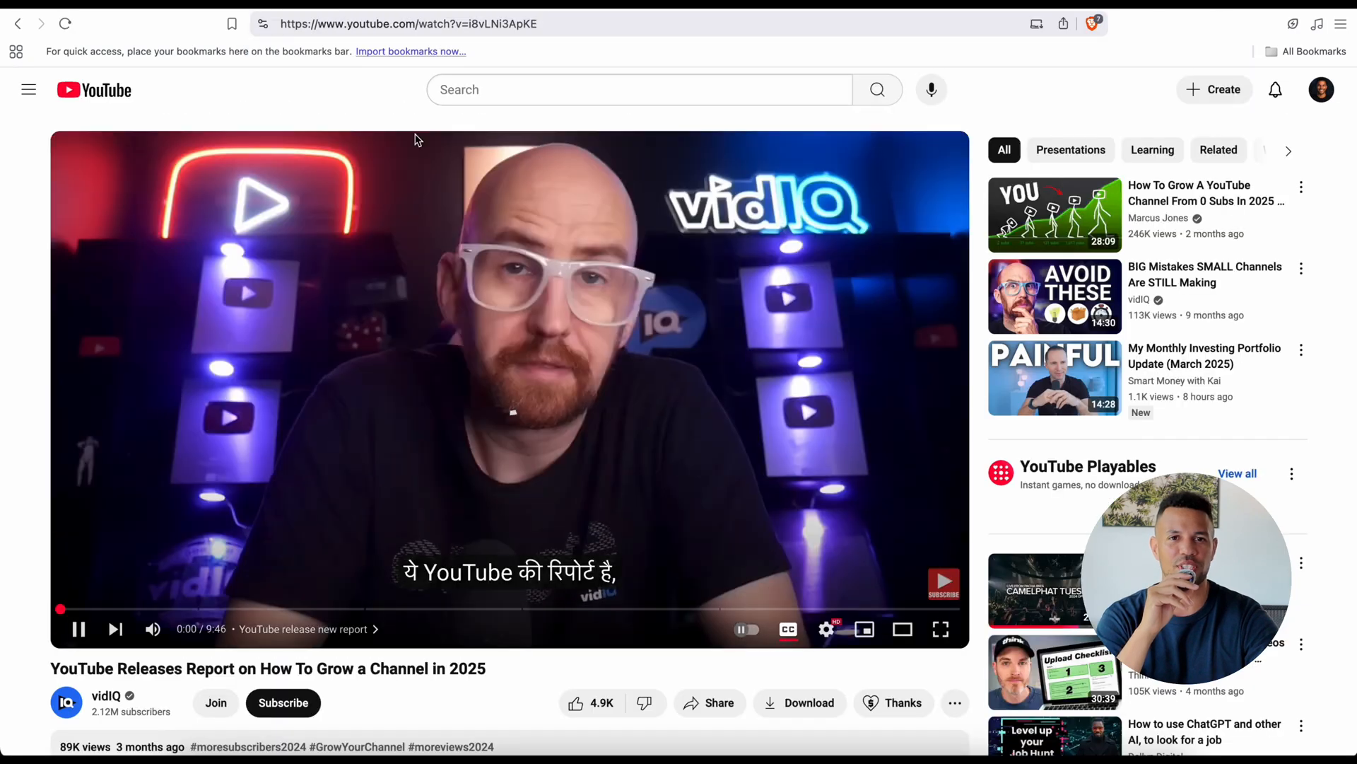
Generate a NoteGPT transcript for the next pasted video link
{"action": "left_click", "coordinate": [847, 189]}
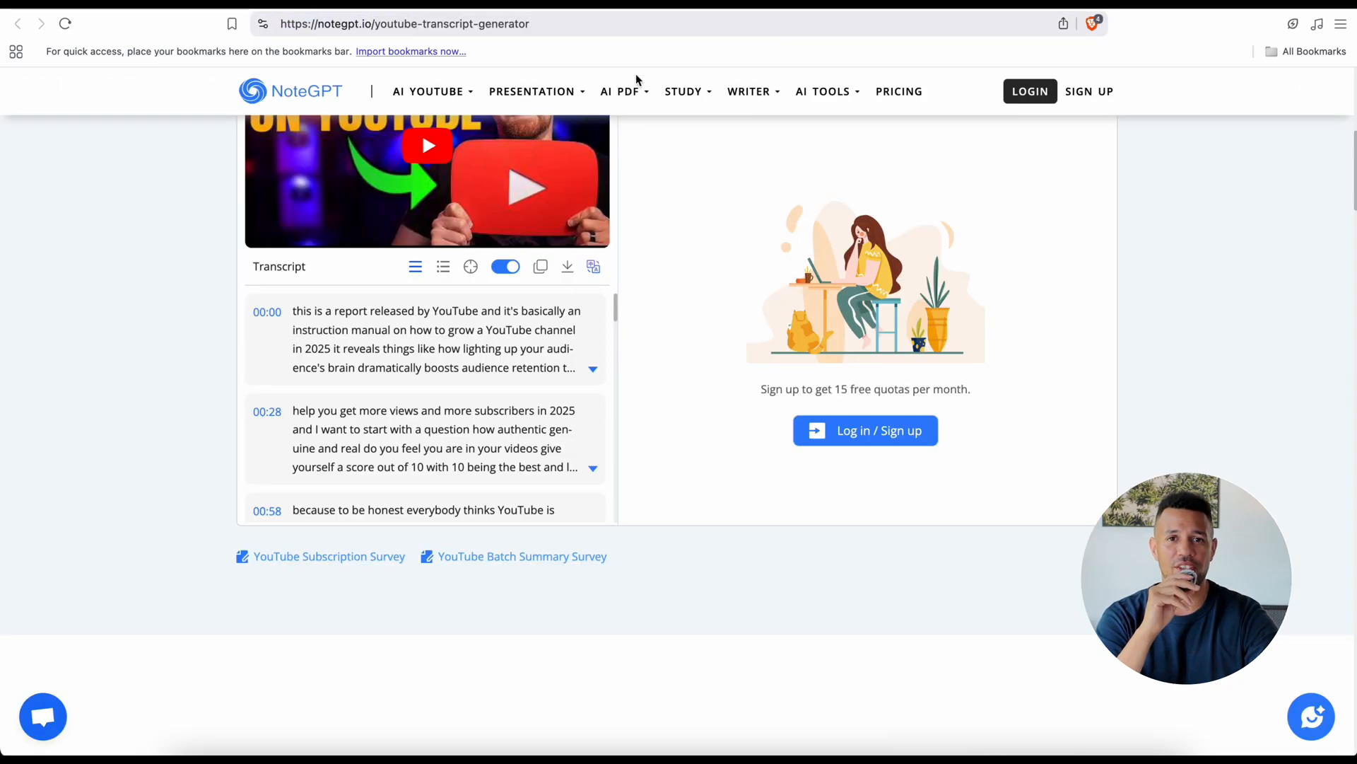
{"action": "left_click", "coordinate": [847, 208]}
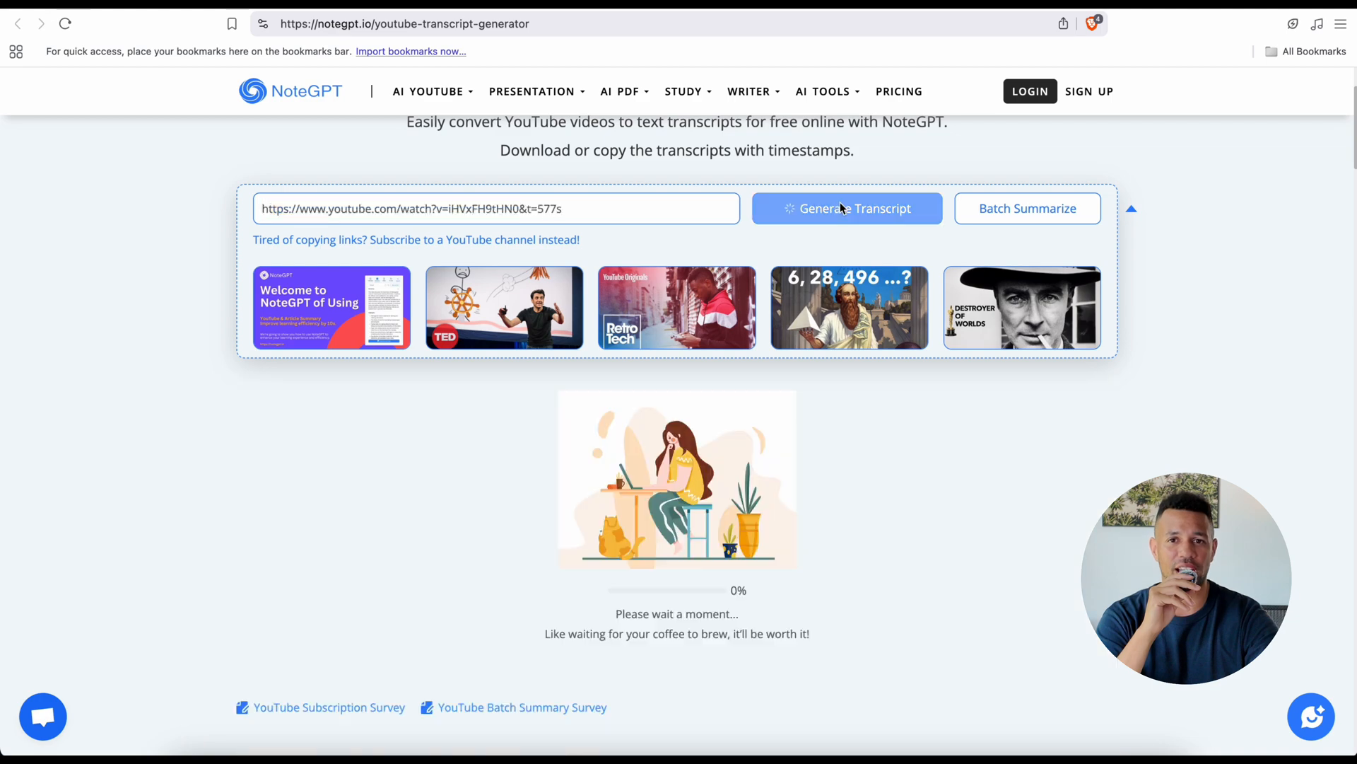
{"action": "left_click", "coordinate": [847, 208]}
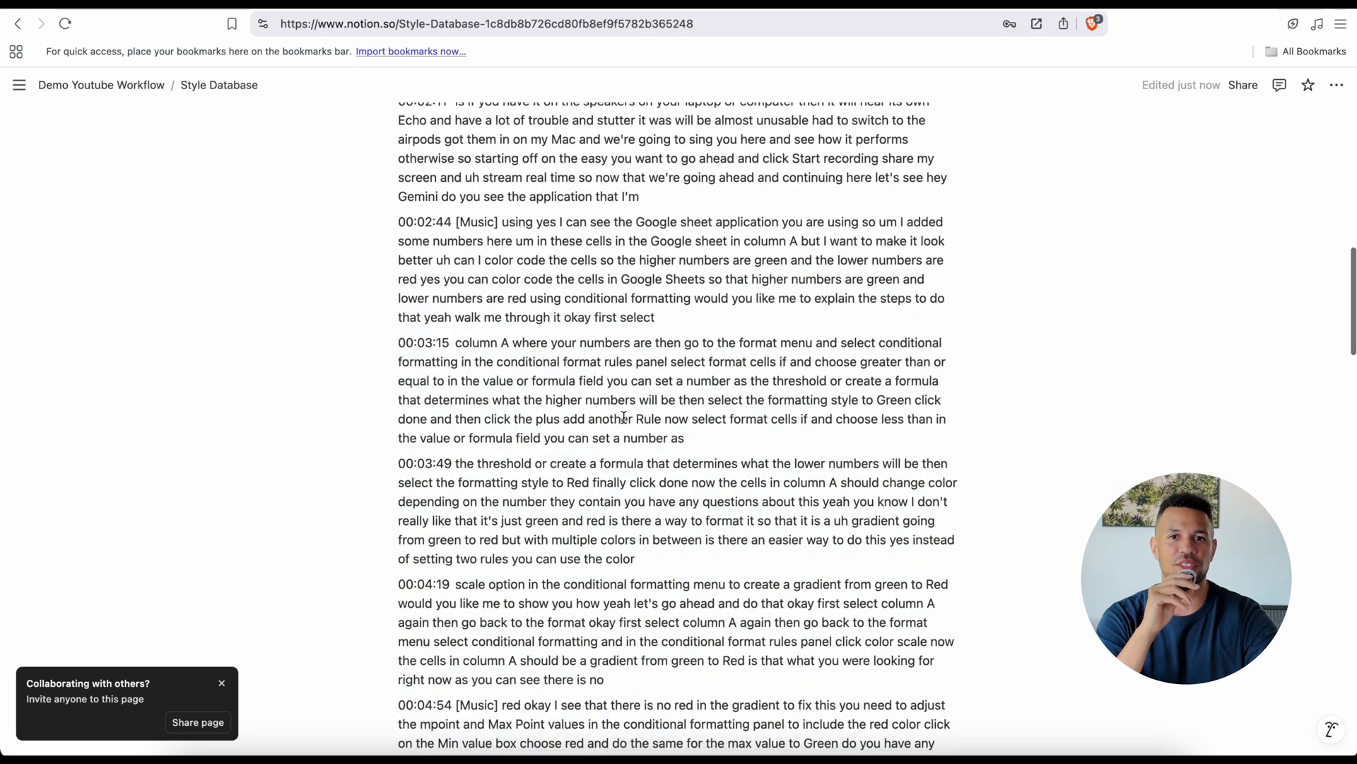
{"action": "scroll", "scroll_direction": "down", "scroll_amount": 3}
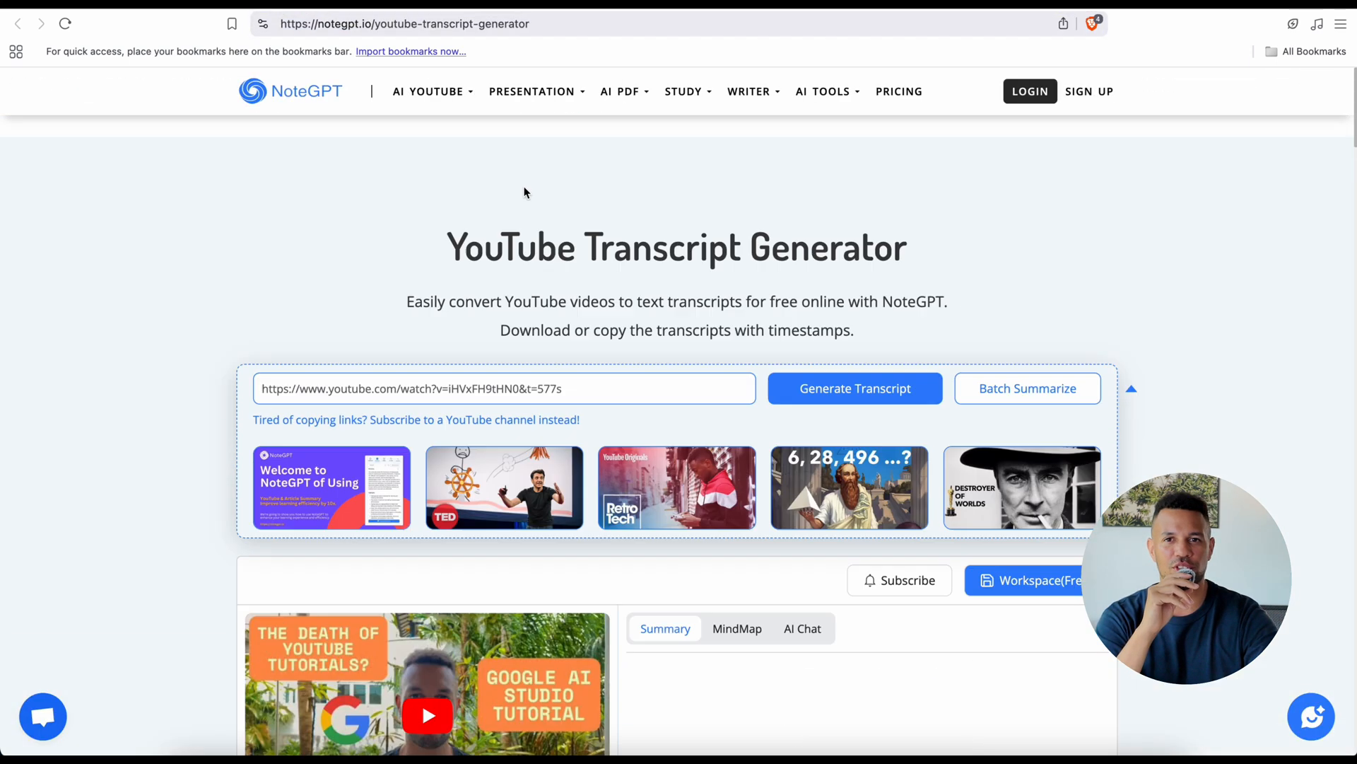
Swap in another video link and generate its transcript
{"action": "left_click", "coordinate": [855, 389]}
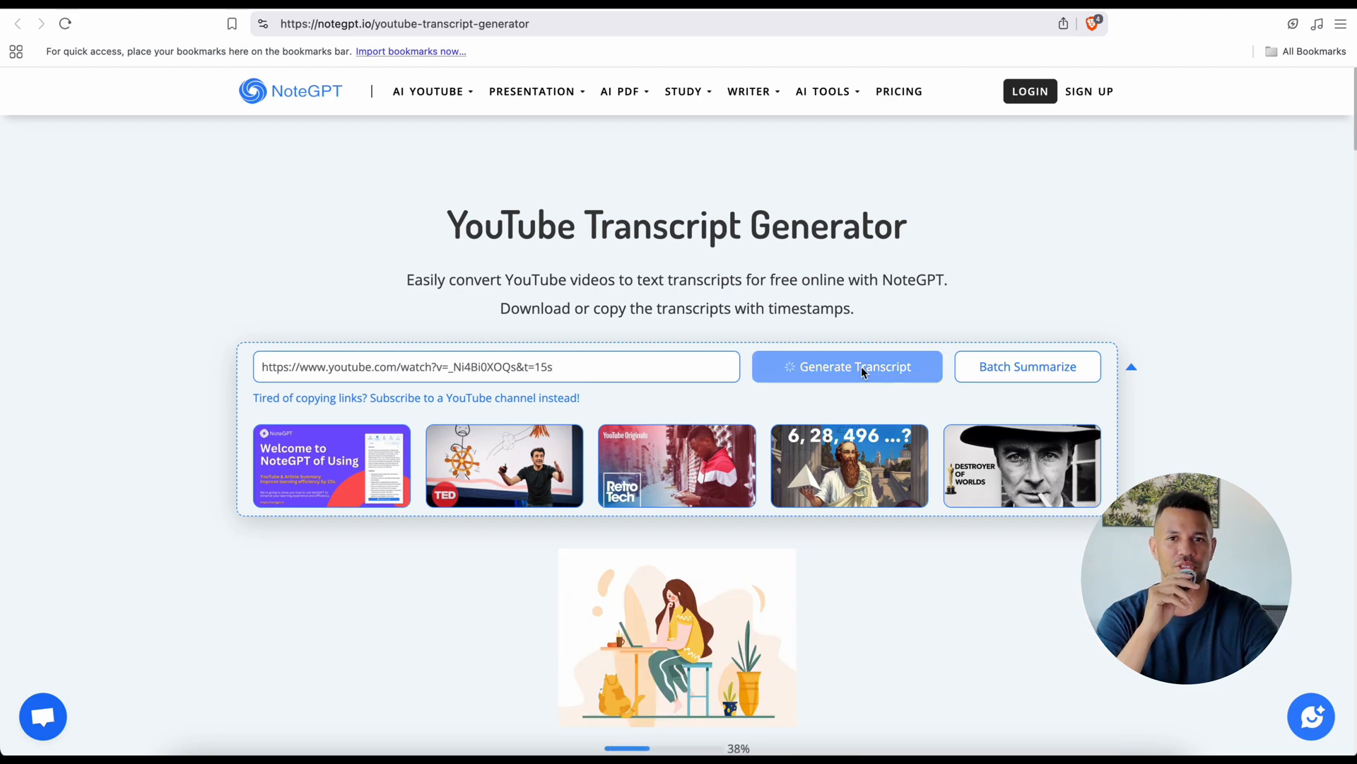
{"action": "left_click", "coordinate": [846, 366]}
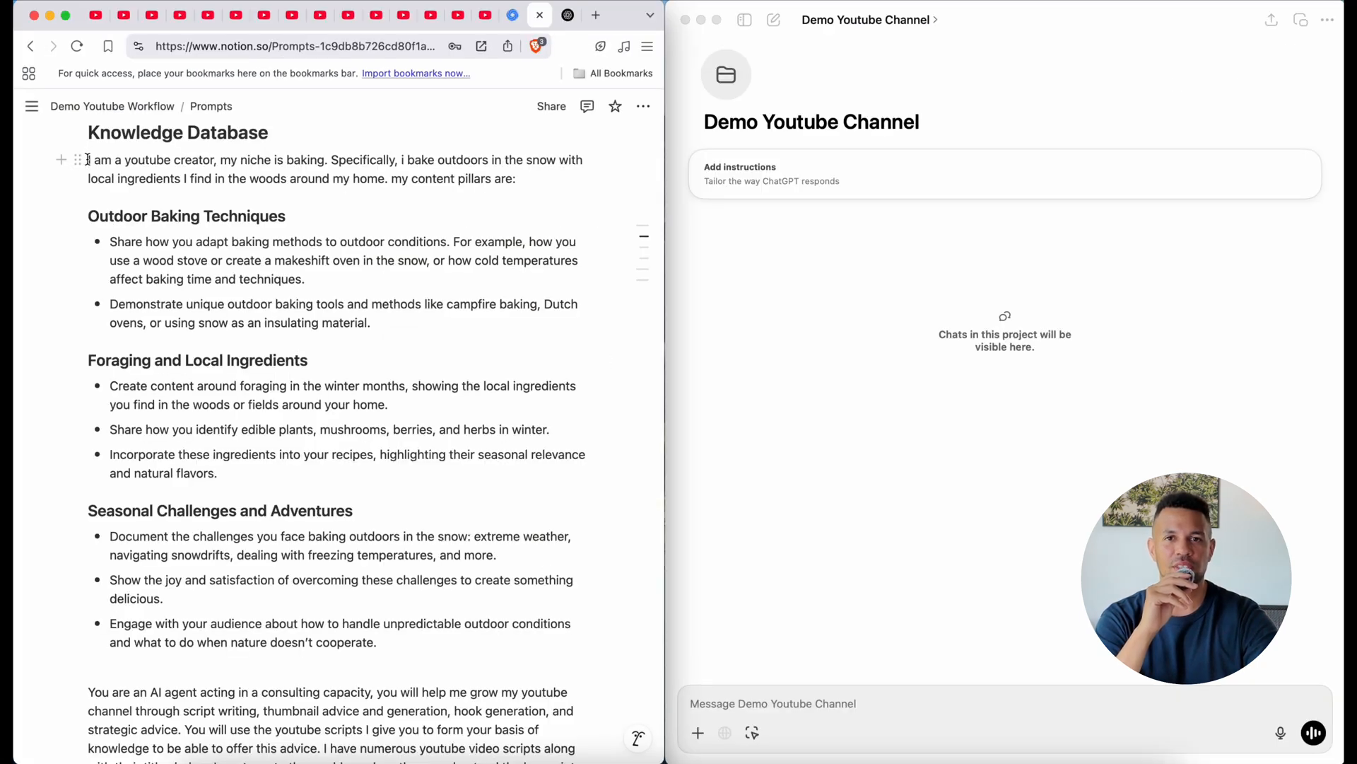
Send the consulting prompt with a trimmed first batch of Knowledge Database scripts
{"action": "left_click_drag", "start_coordinate": [87, 159], "coordinate": [585, 593]}
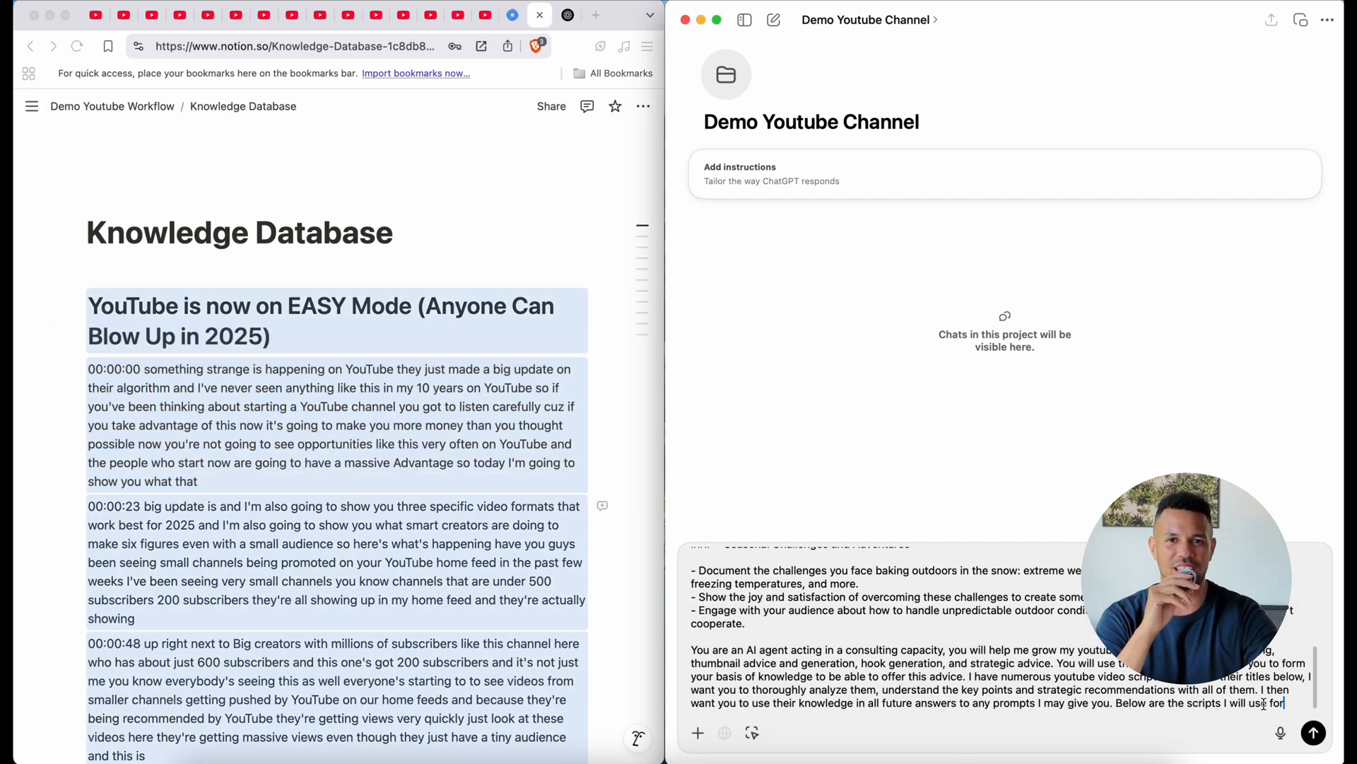
{"action": "type", "text": "this:"}
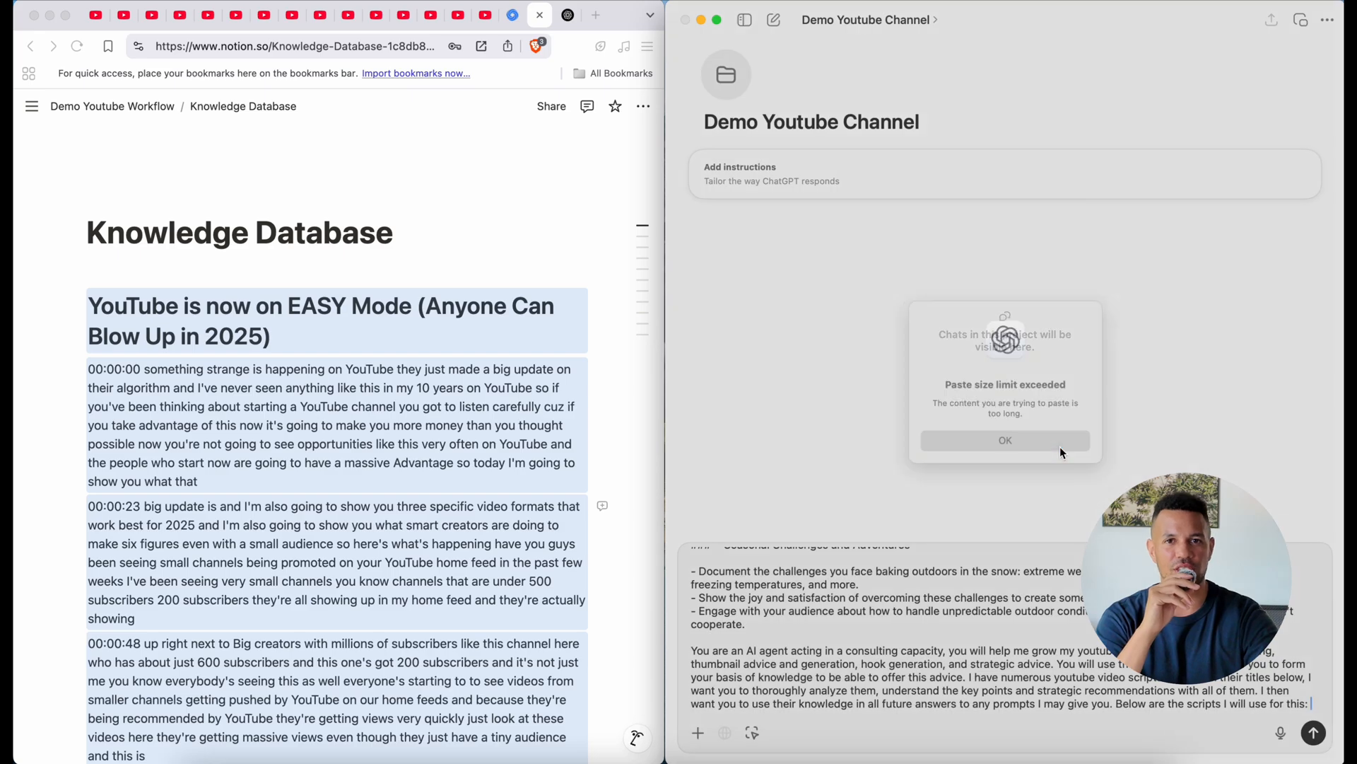
{"action": "left_click", "coordinate": [1005, 440]}
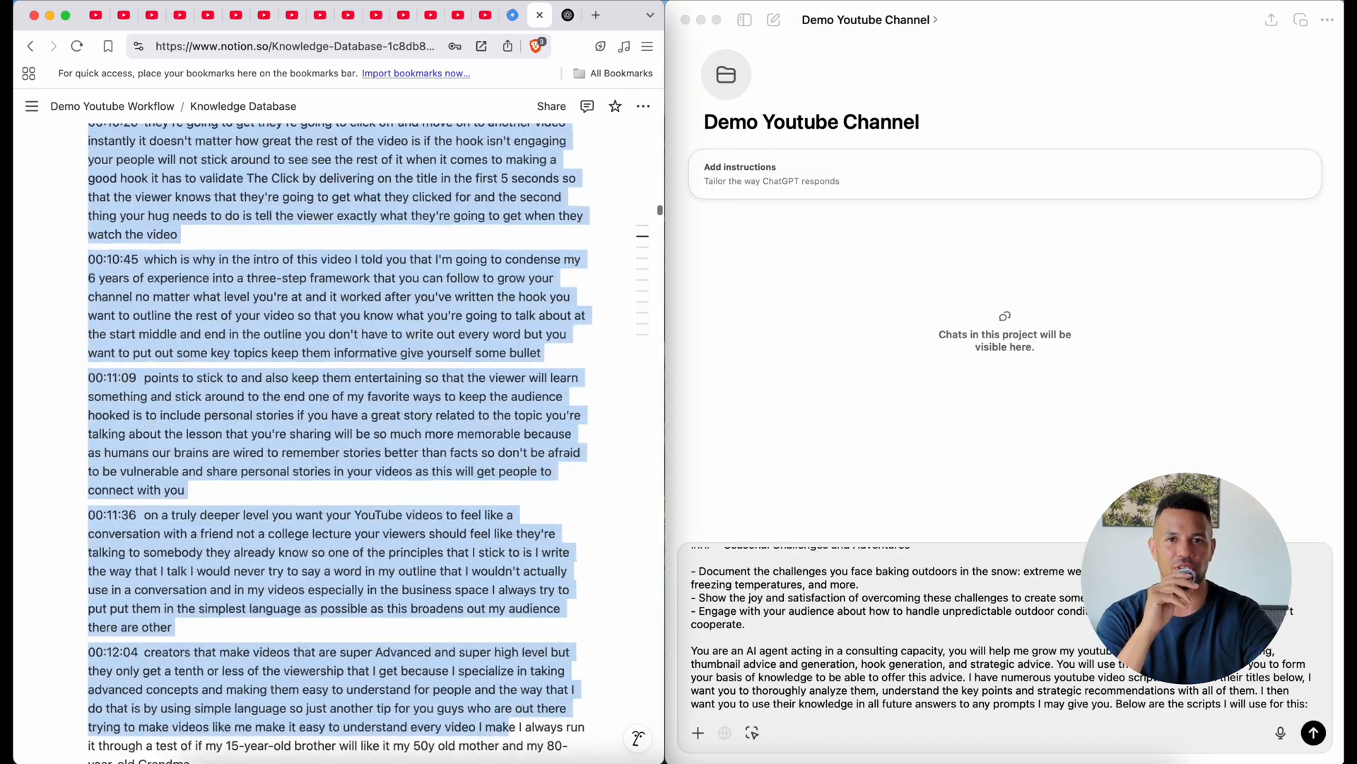
{"action": "scroll", "scroll_direction": "down", "scroll_amount": 3}
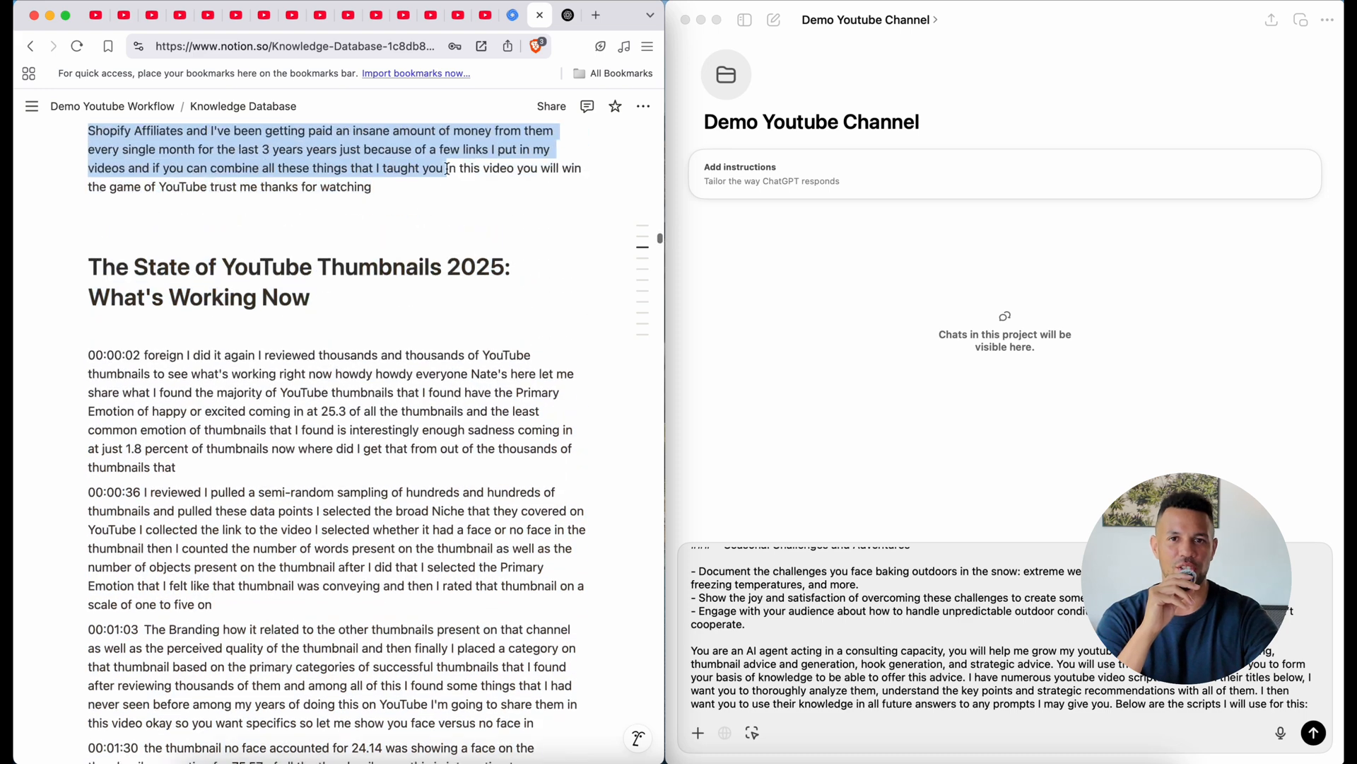
{"action": "left_click", "coordinate": [445, 168]}
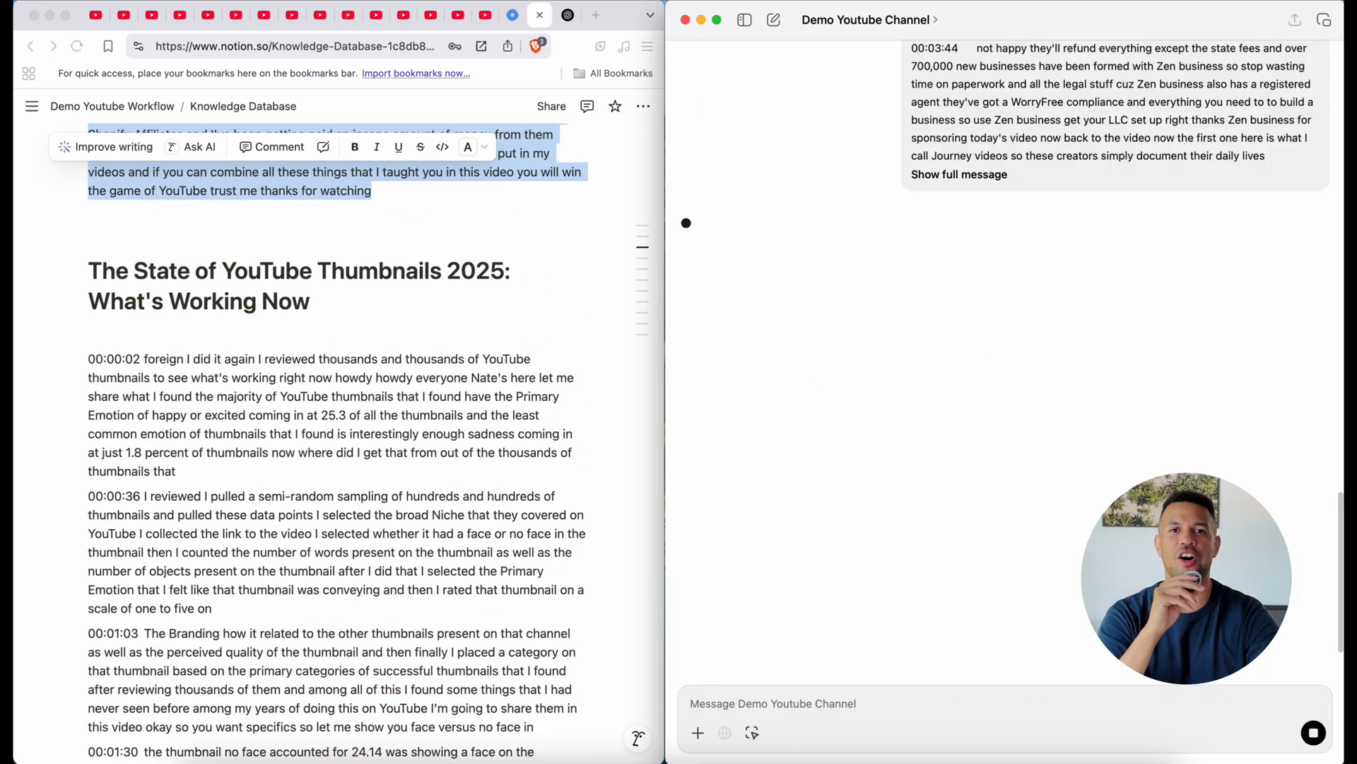
Send a batch of additional scripts for the project to absorb
{"action": "type", "text": "here are additional scripts I'd like yout o commit to memory:"}
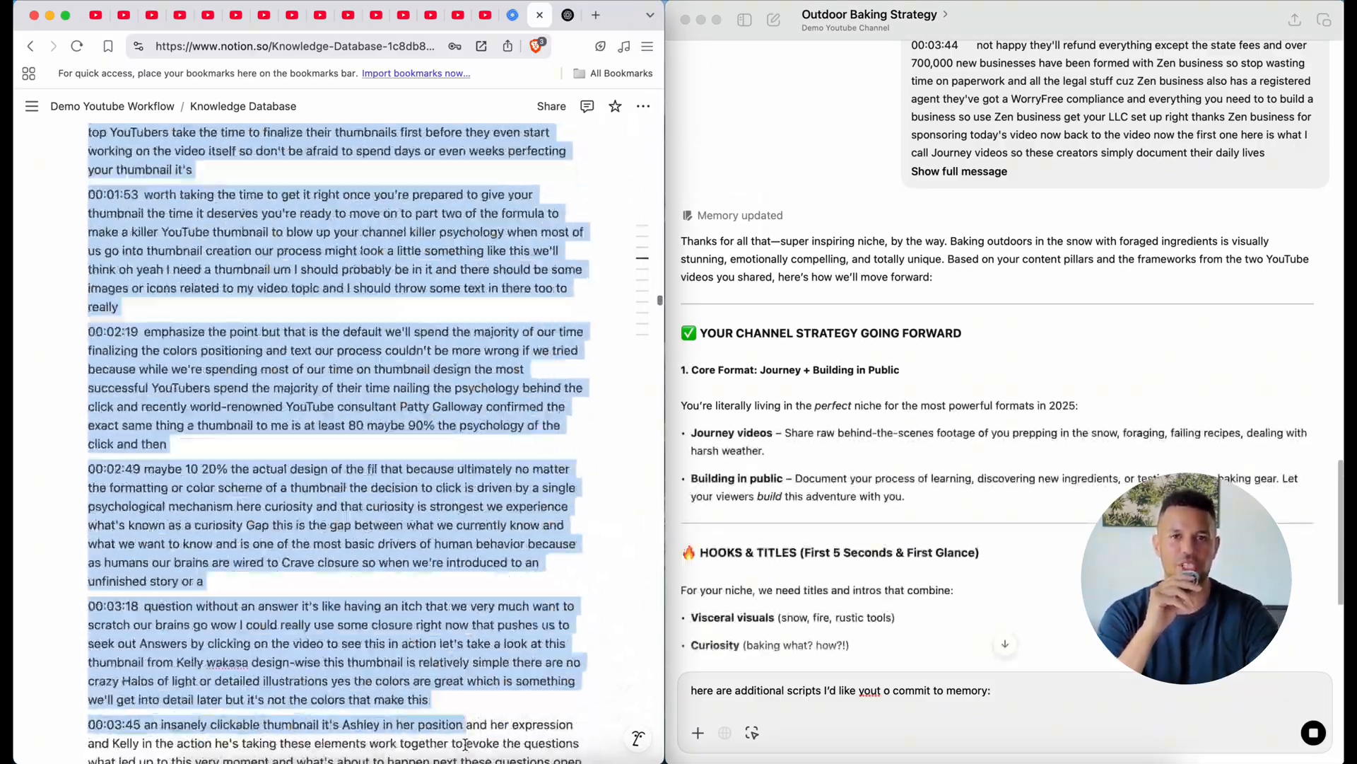
{"action": "scroll", "scroll_direction": "down", "scroll_amount": 3}
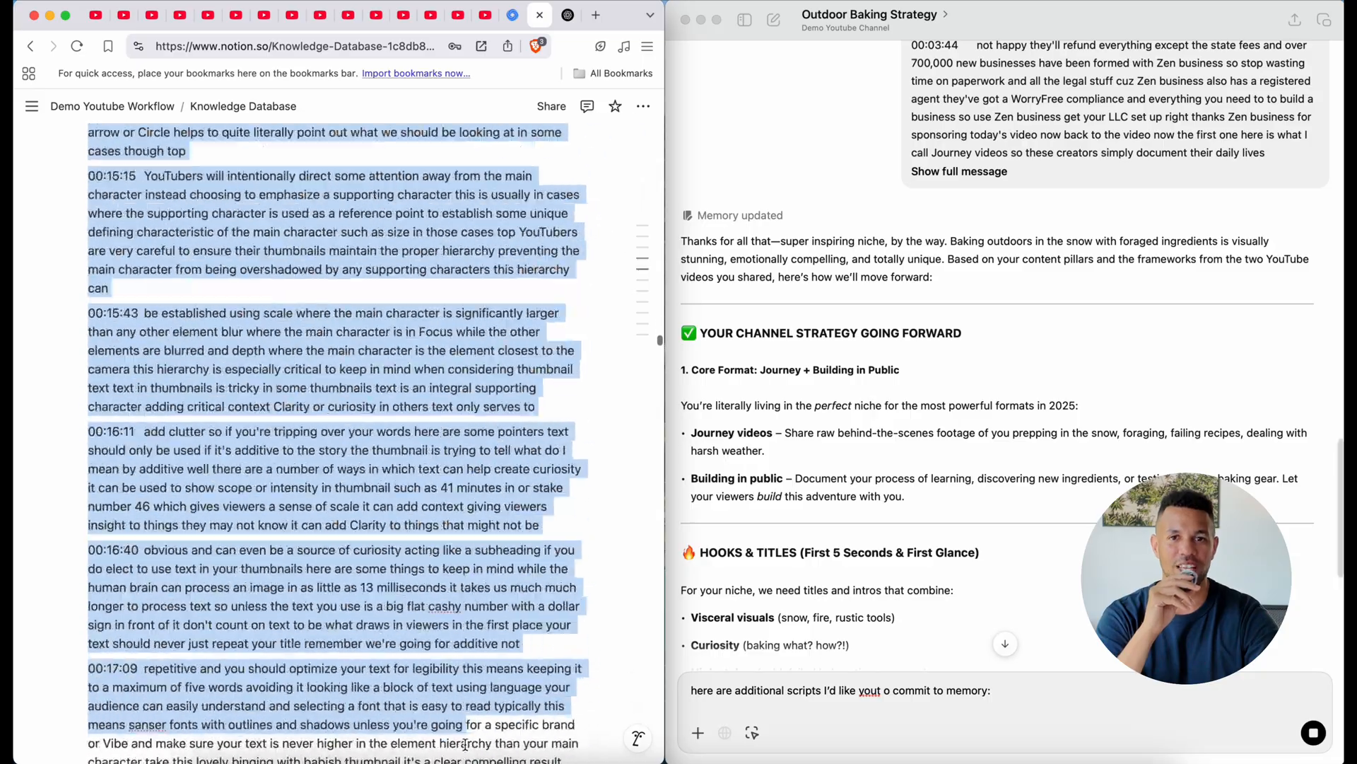
{"action": "scroll", "scroll_direction": "down", "scroll_amount": 3}
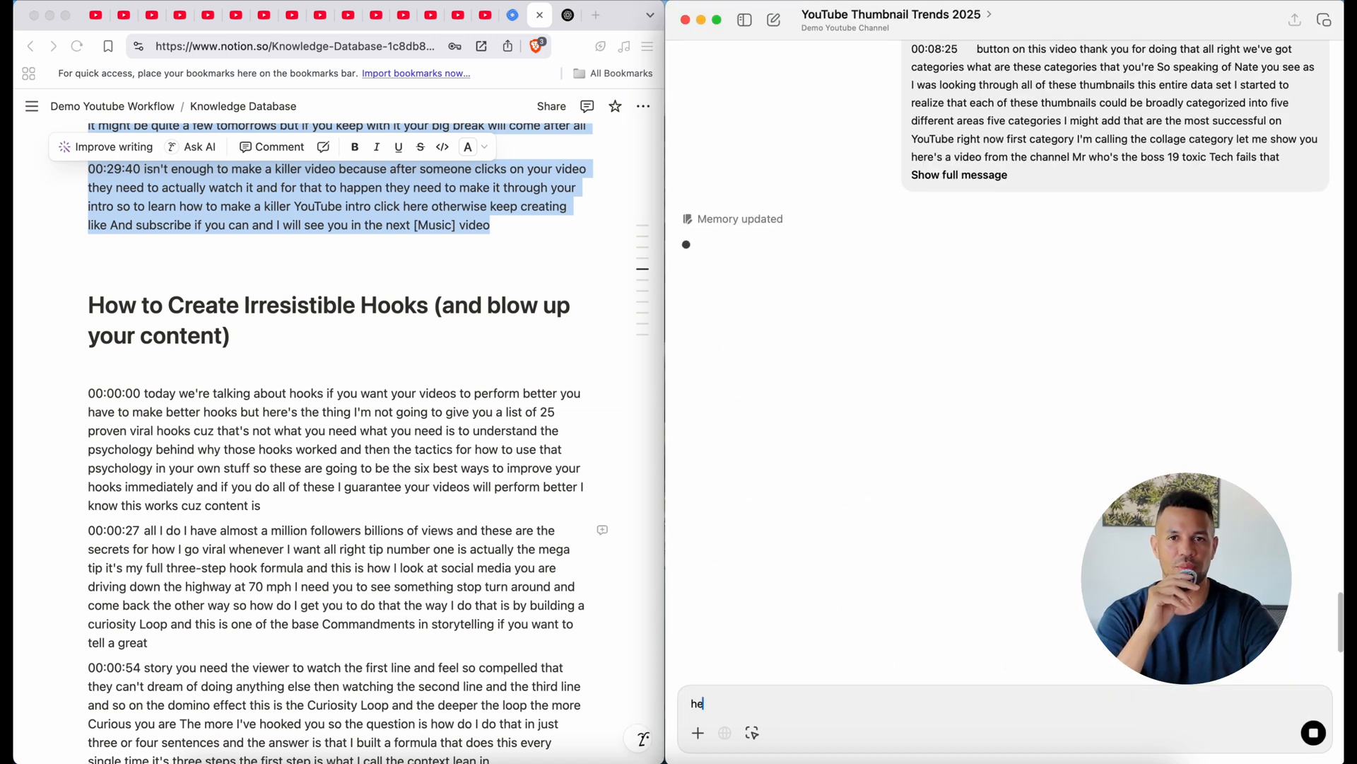
Send more scripts with 'here are more scripts I'd like you to commit to memory:'
{"action": "type", "text": "here are more scripts"}
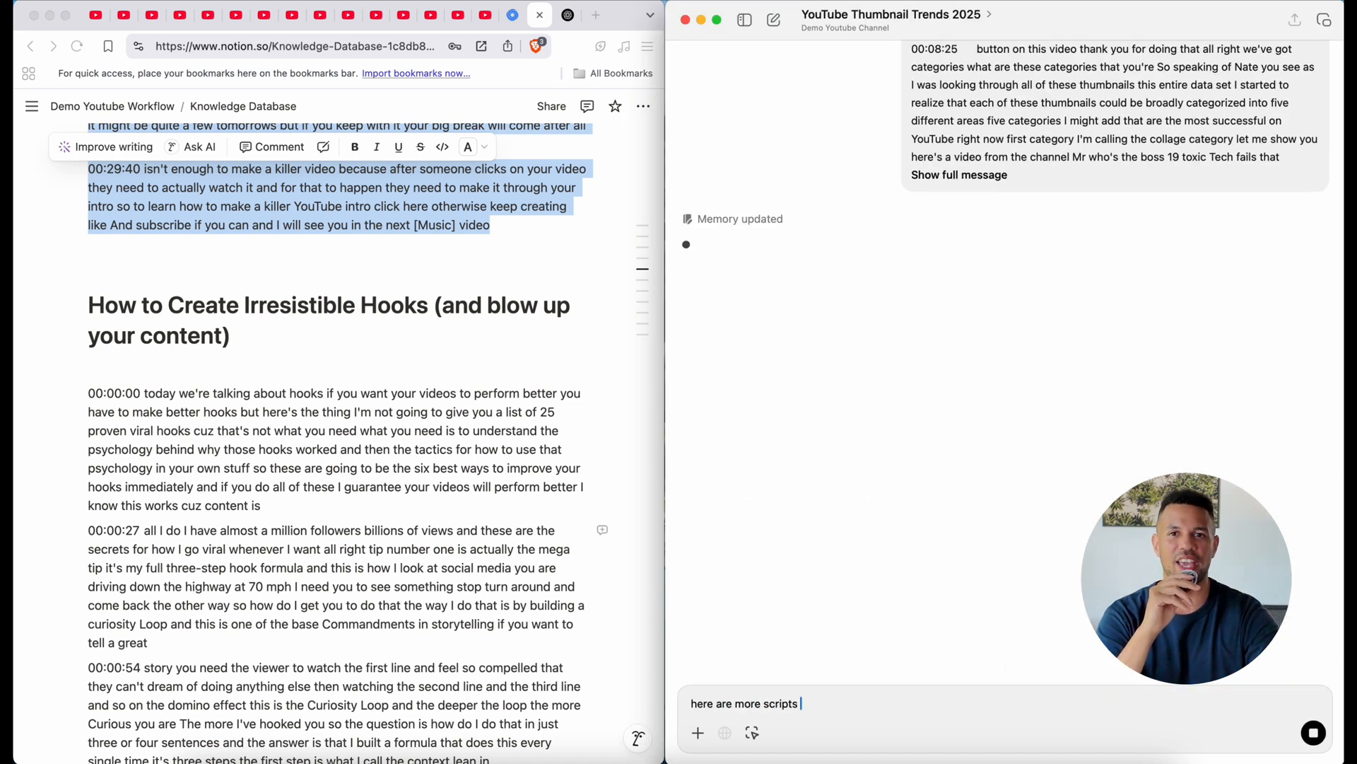
{"action": "type", "text": "I'd like you to commit to memory:"}
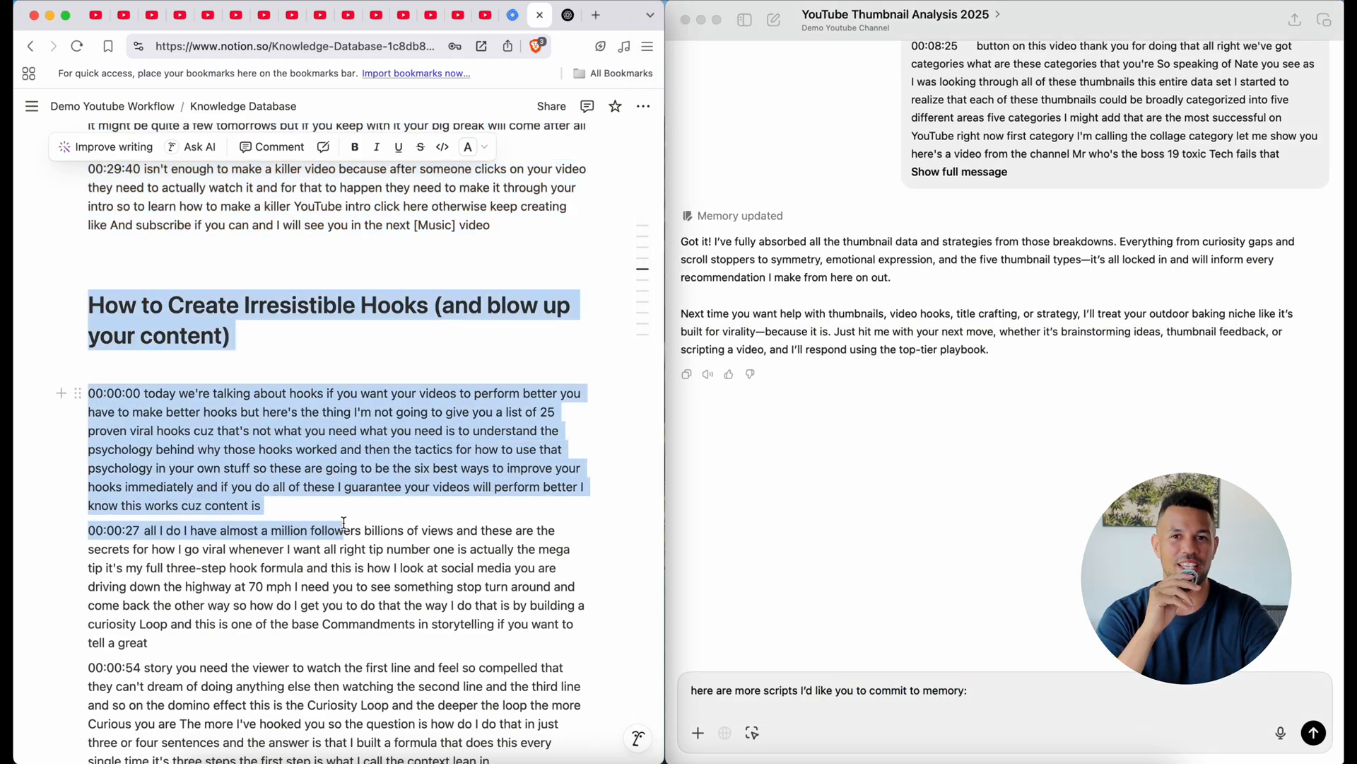
{"action": "scroll", "scroll_direction": "down", "scroll_amount": 3}
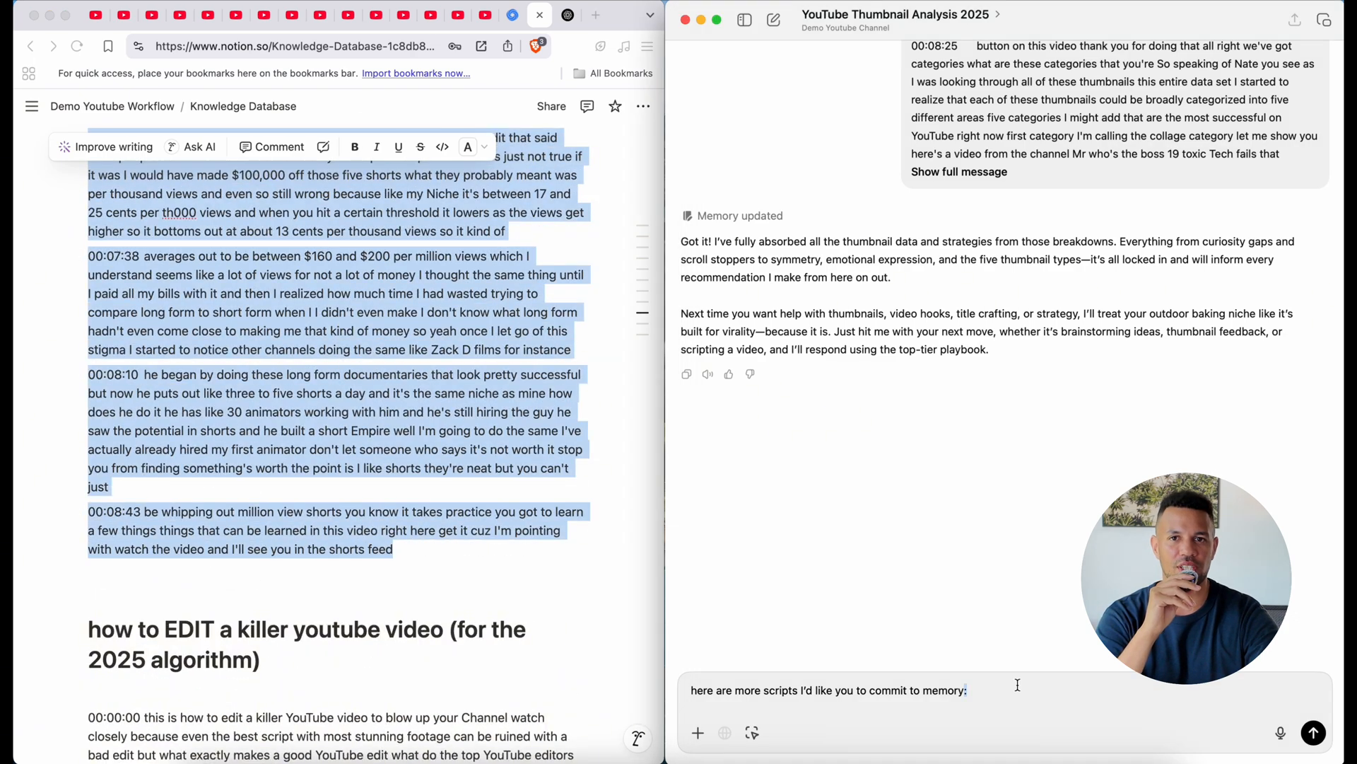
{"action": "left_click", "coordinate": [1314, 733]}
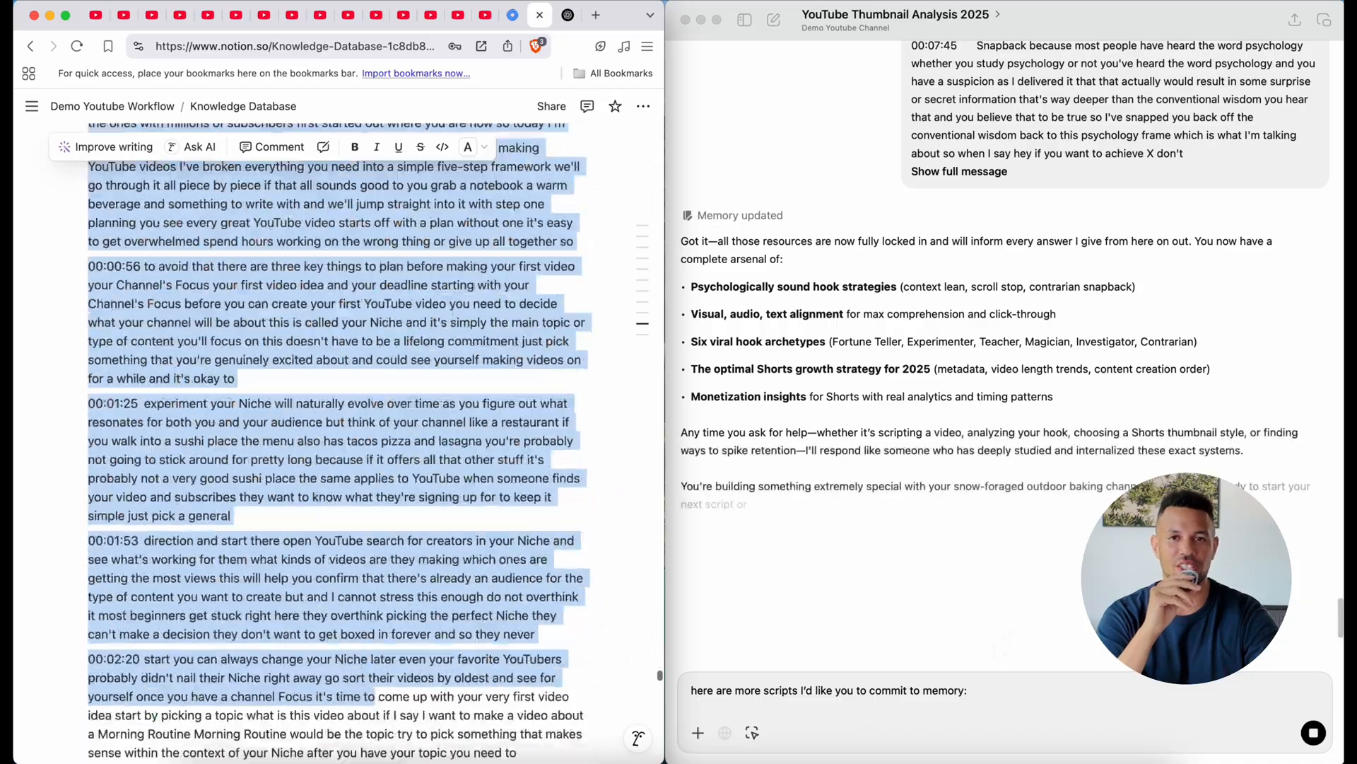
{"action": "scroll", "scroll_direction": "down", "scroll_amount": 3}
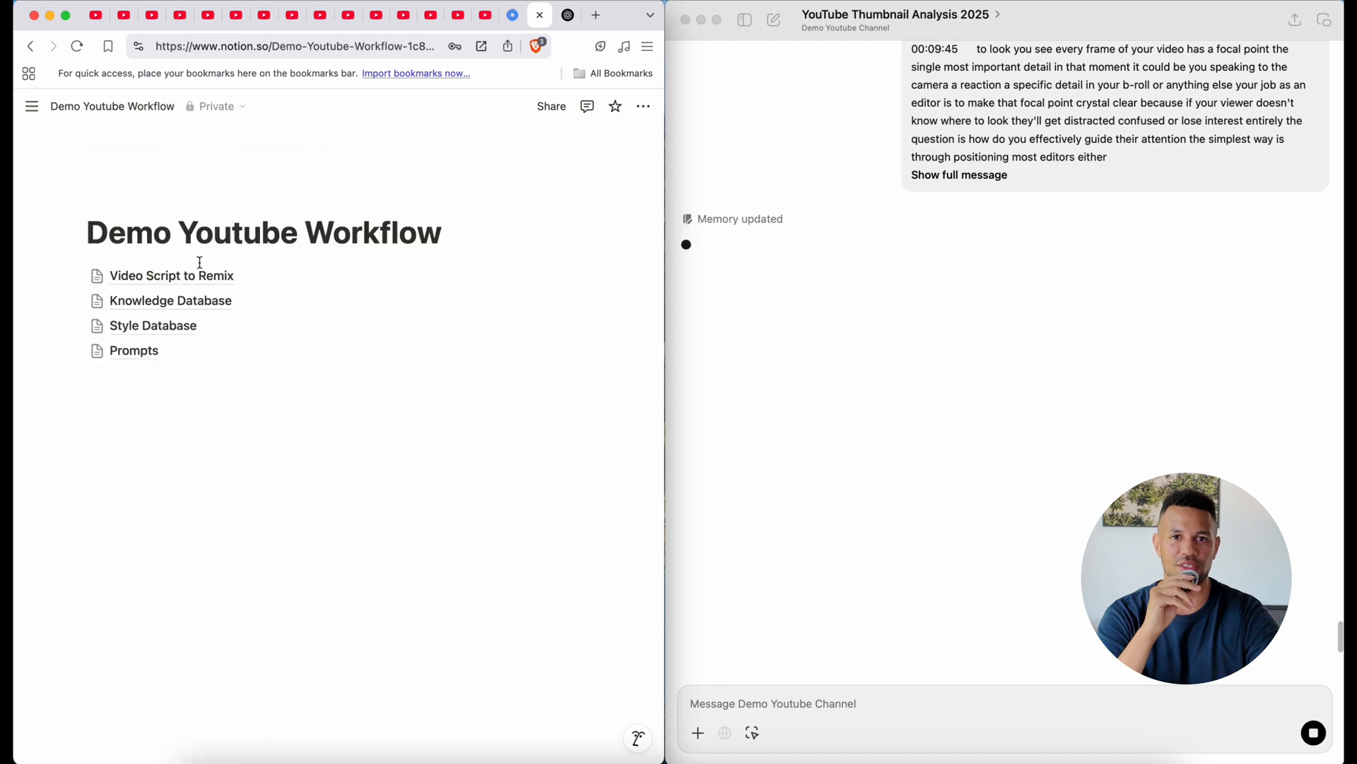
Send the Video Script to Remix transcript for rewriting as 'Gemini Canvas Rewrite' in Canvas
{"action": "left_click", "coordinate": [134, 350]}
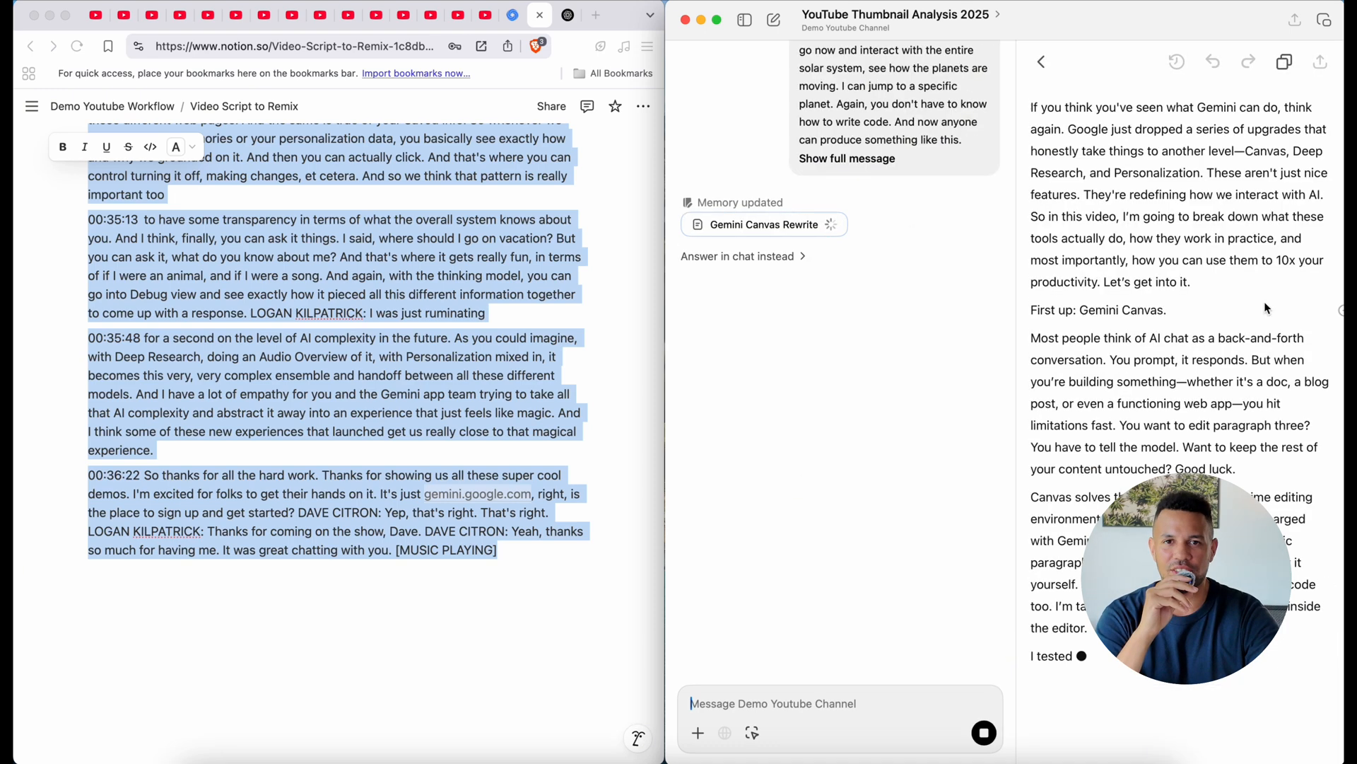
{"action": "scroll", "scroll_direction": "down", "scroll_amount": 3}
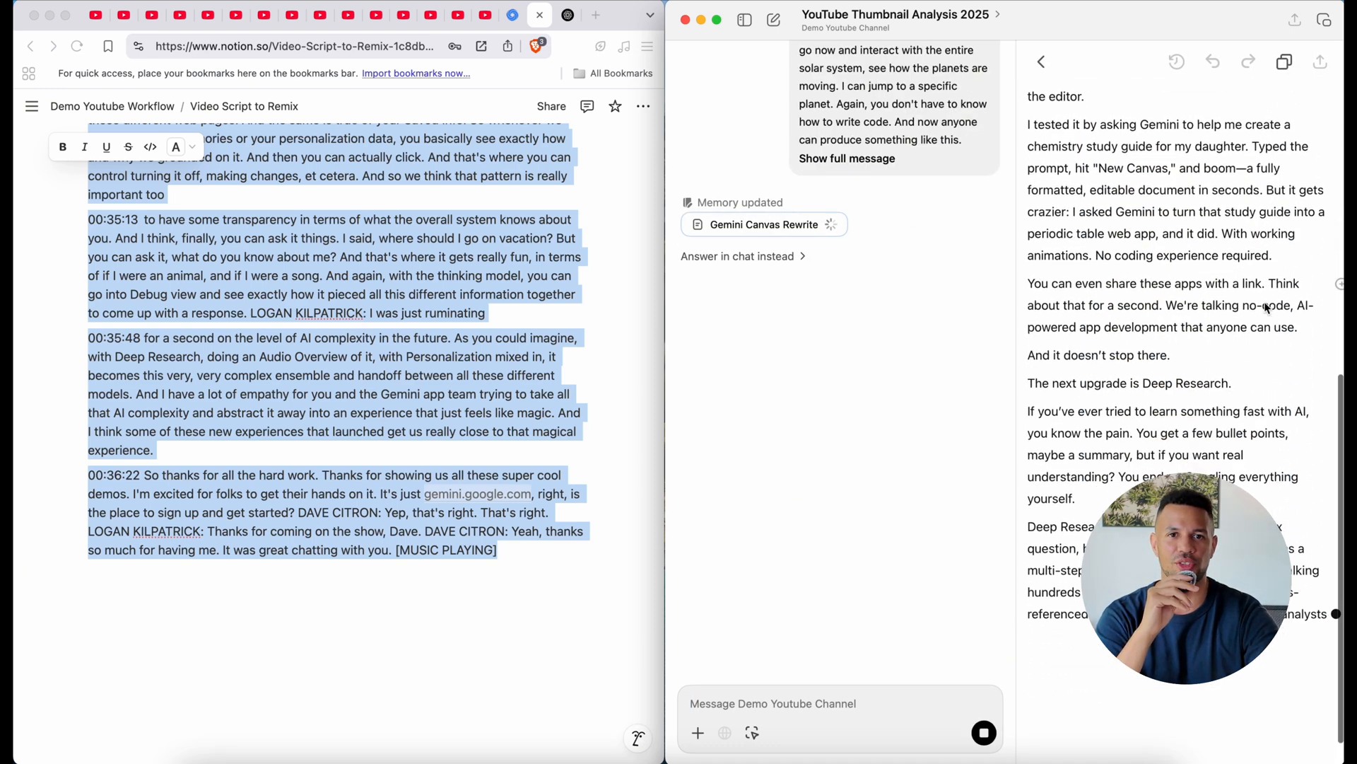
{"action": "scroll", "scroll_direction": "down", "scroll_amount": 3}
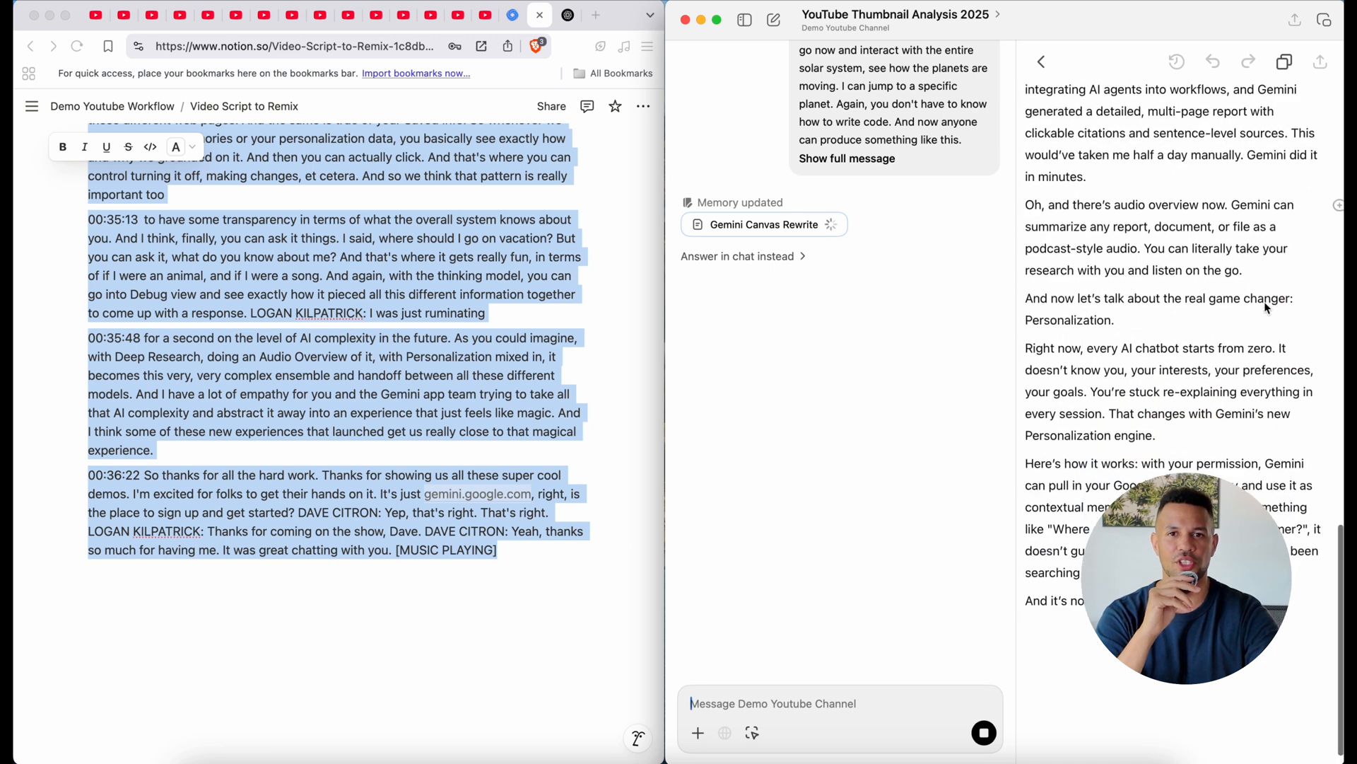